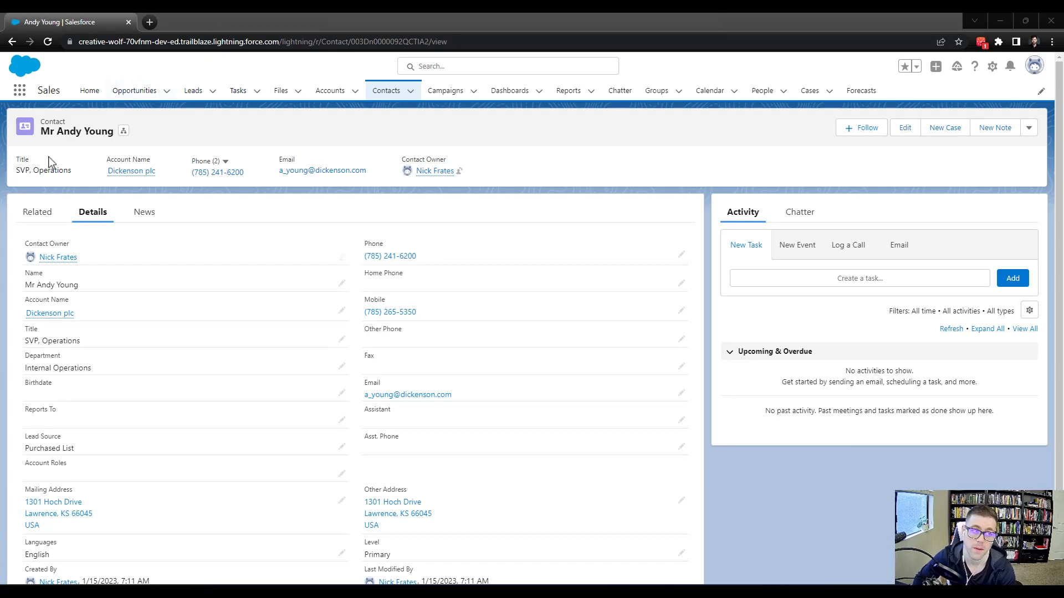
mouse_move(336, 481)
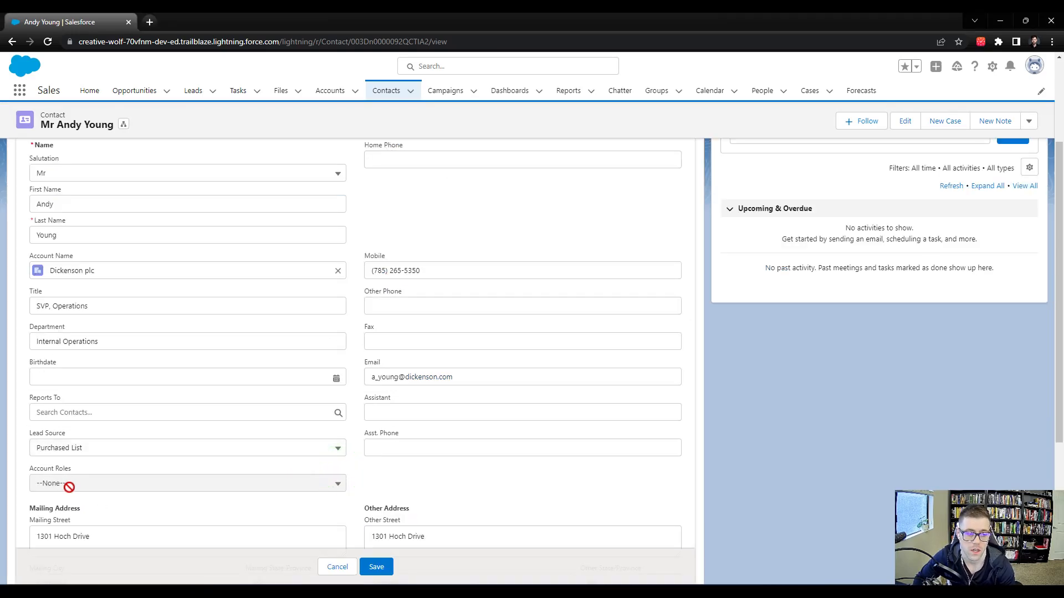
scroll("down", 3)
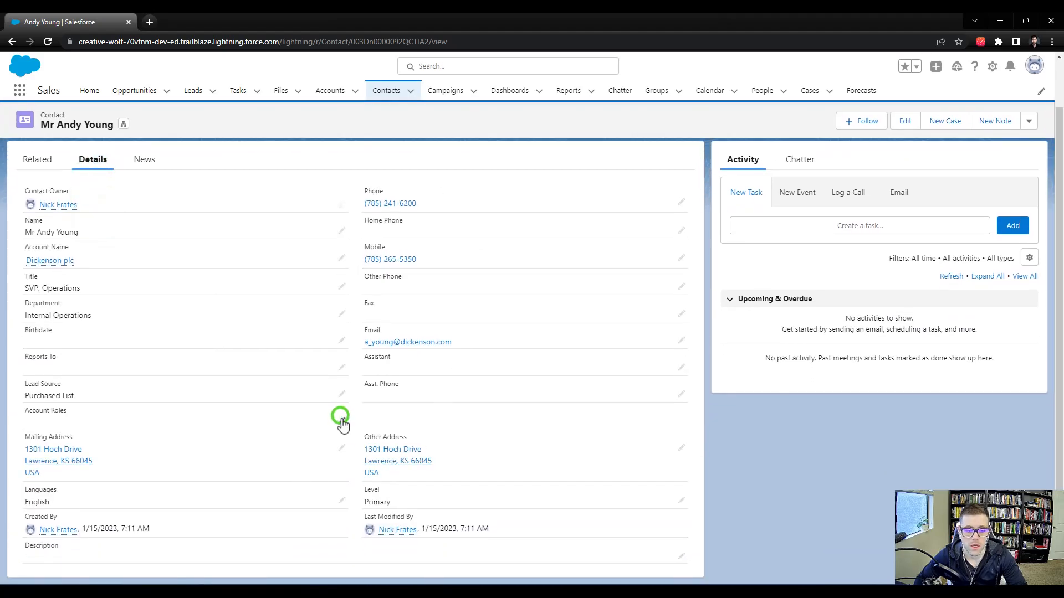
left_click(337, 429)
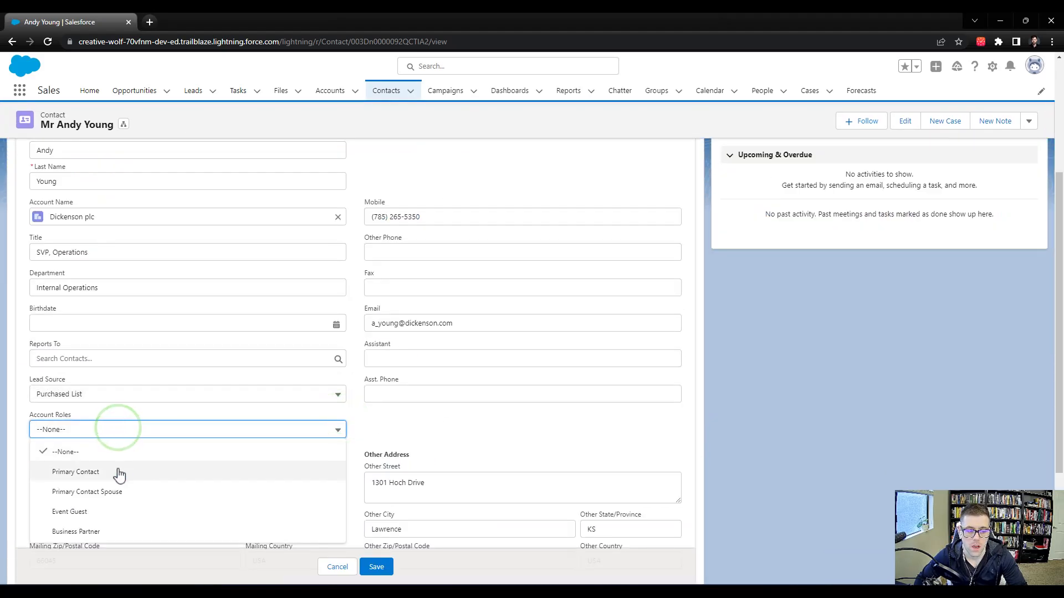
left_click(75, 472)
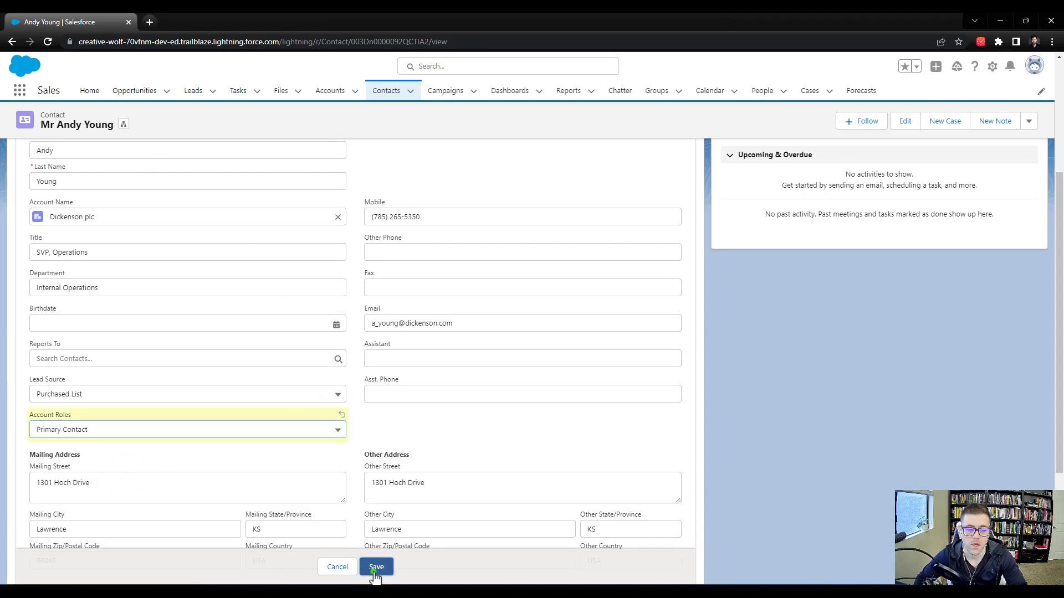
left_click(375, 568)
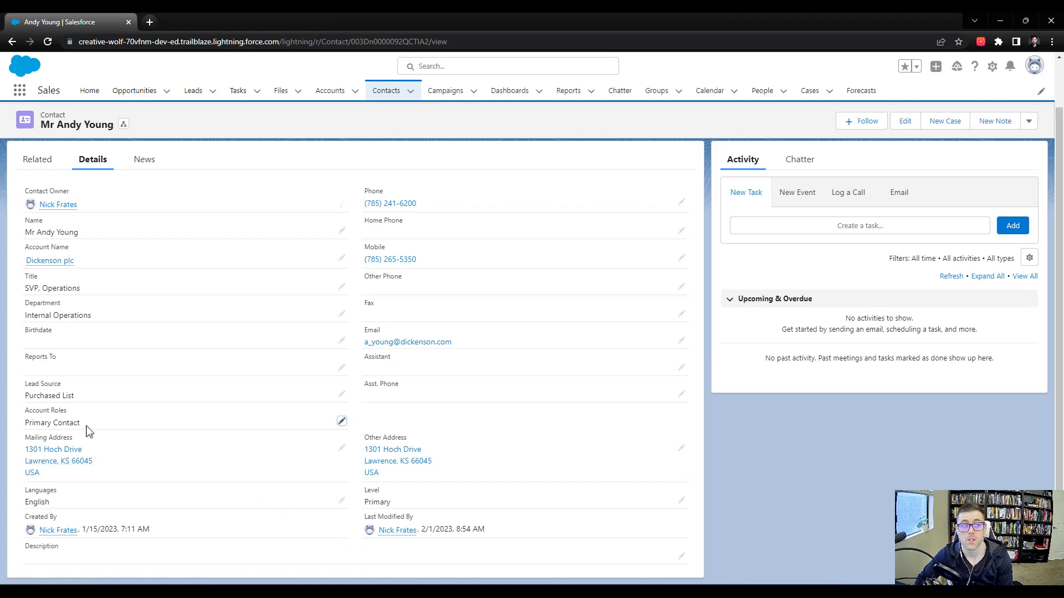
mouse_move(122, 490)
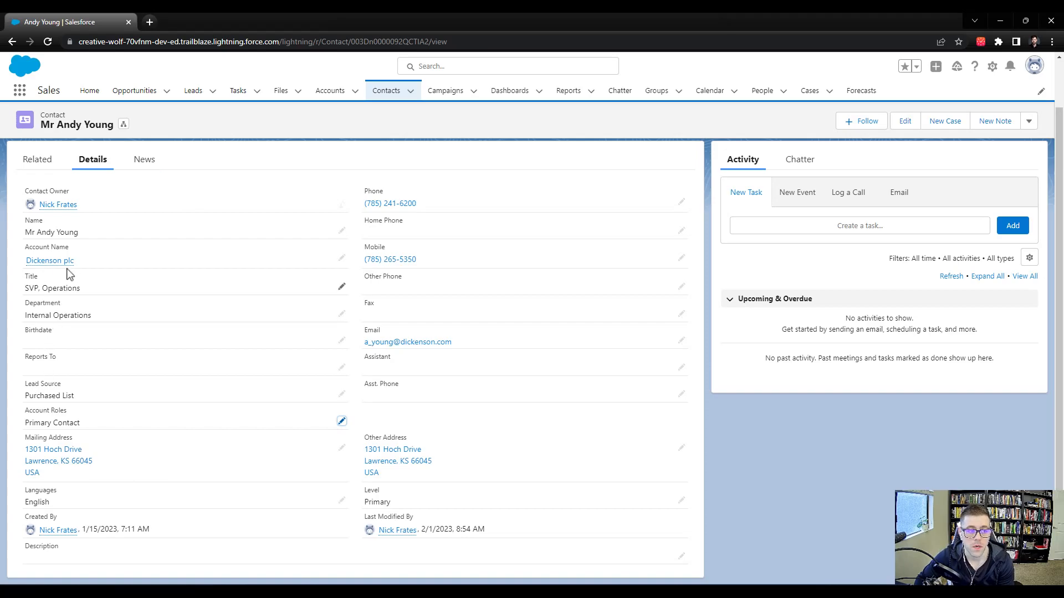
mouse_move(49, 260)
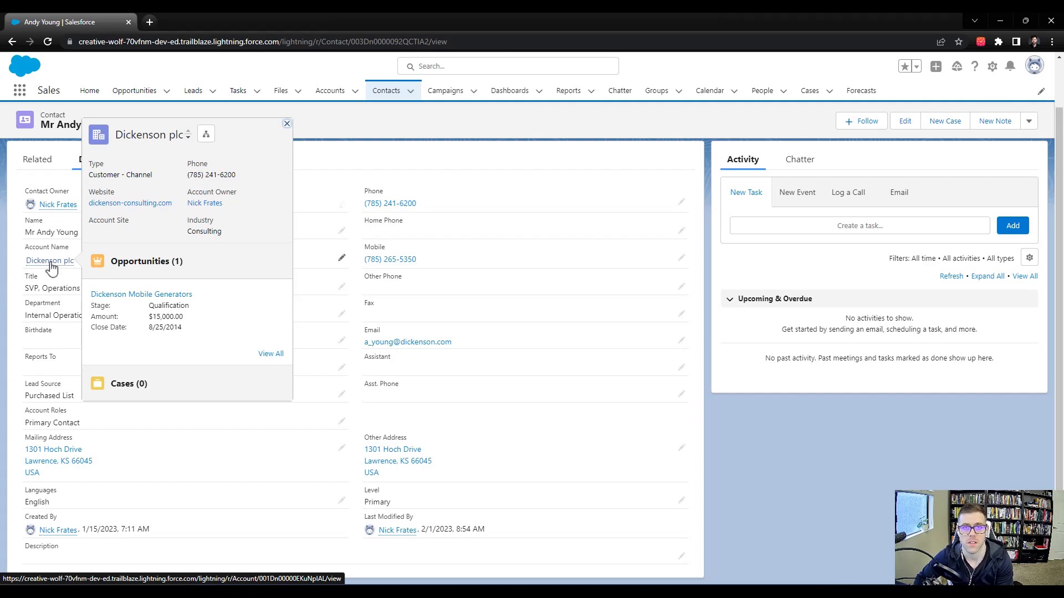
- Open Dickenson plc, browse its Related contacts, opportunities and cases, closing the opportunity preview
left_click(49, 260)
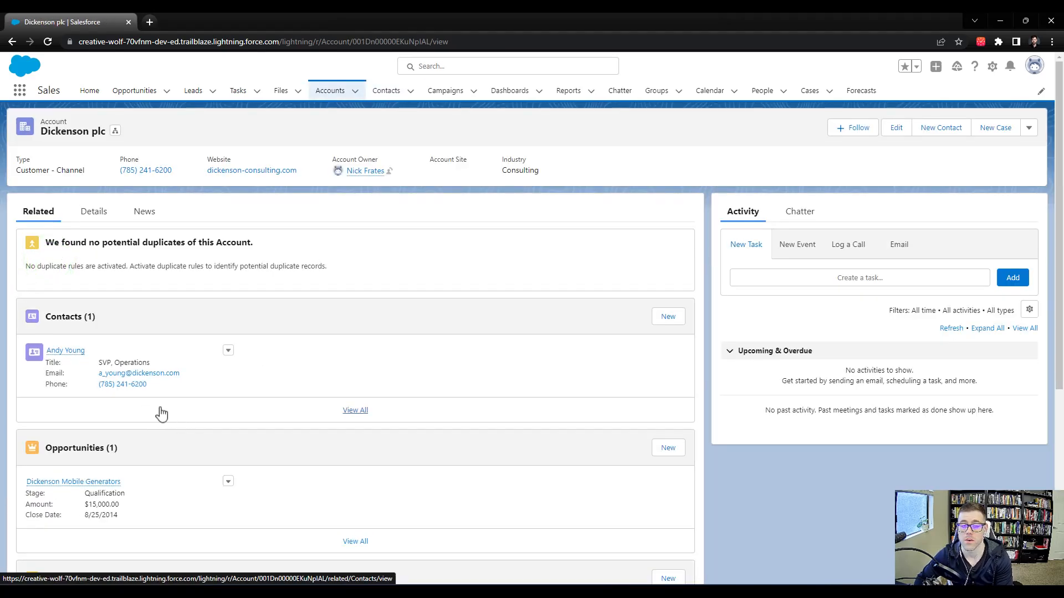
mouse_move(442, 417)
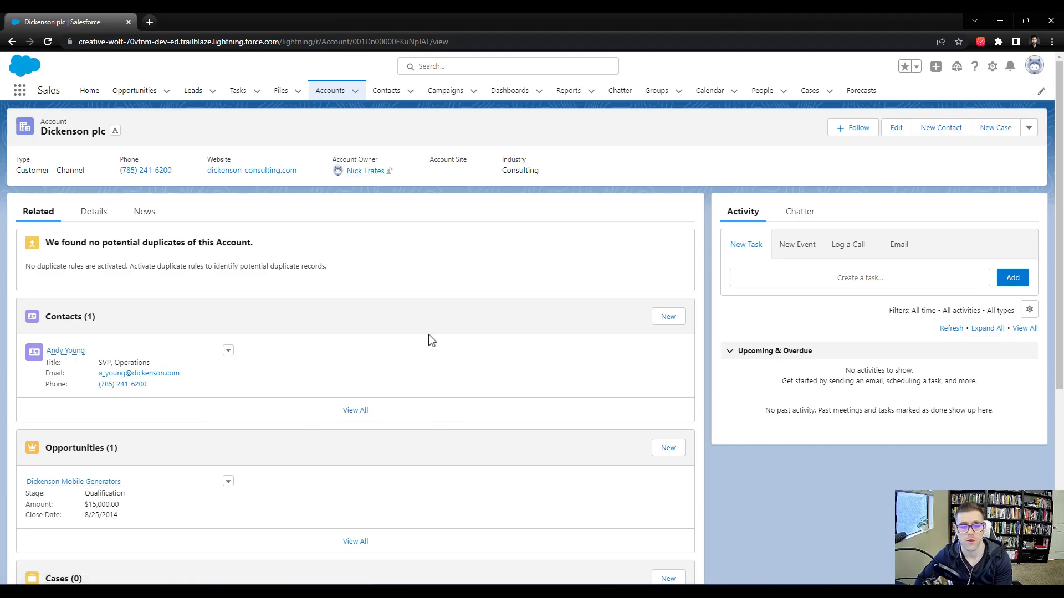
mouse_move(333, 330)
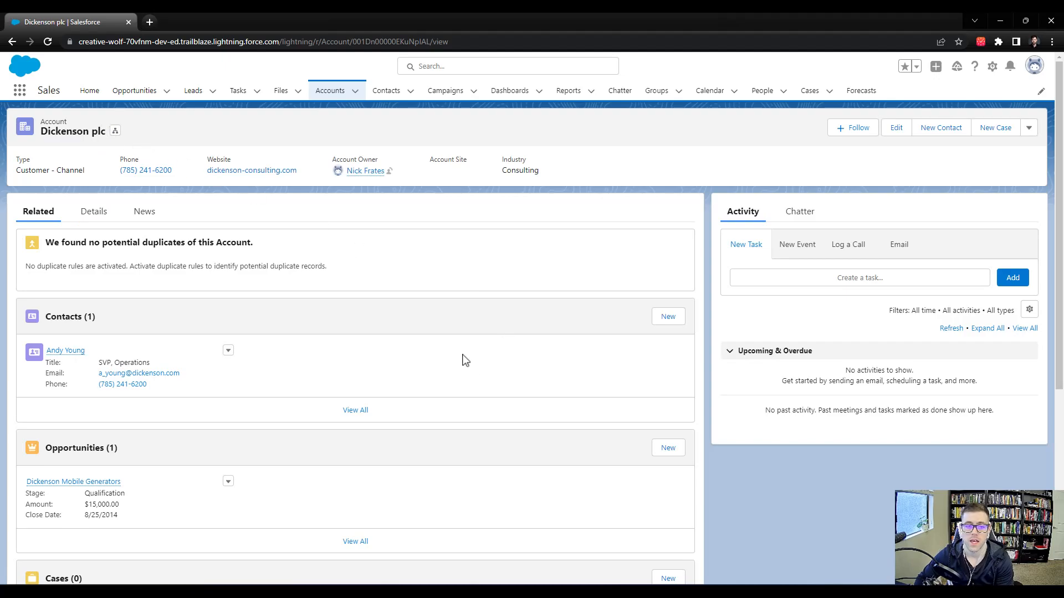
mouse_move(266, 344)
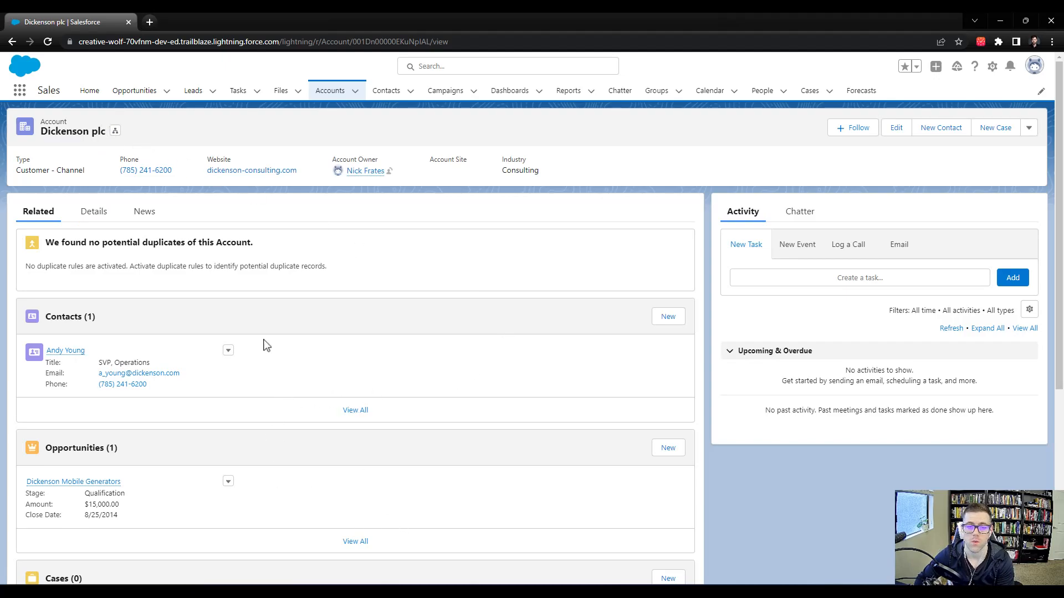
mouse_move(400, 355)
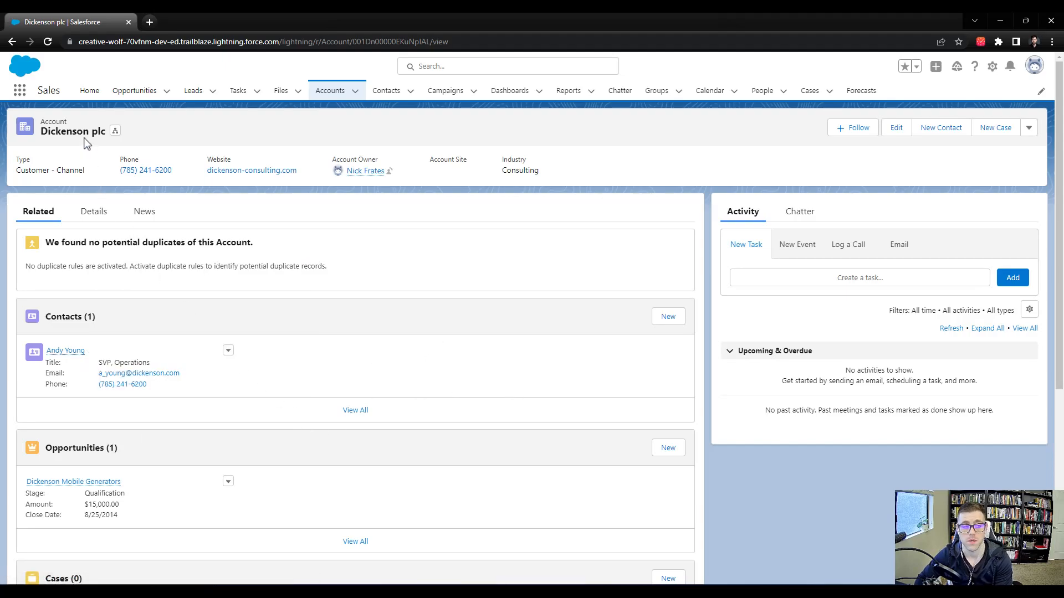
mouse_move(426, 468)
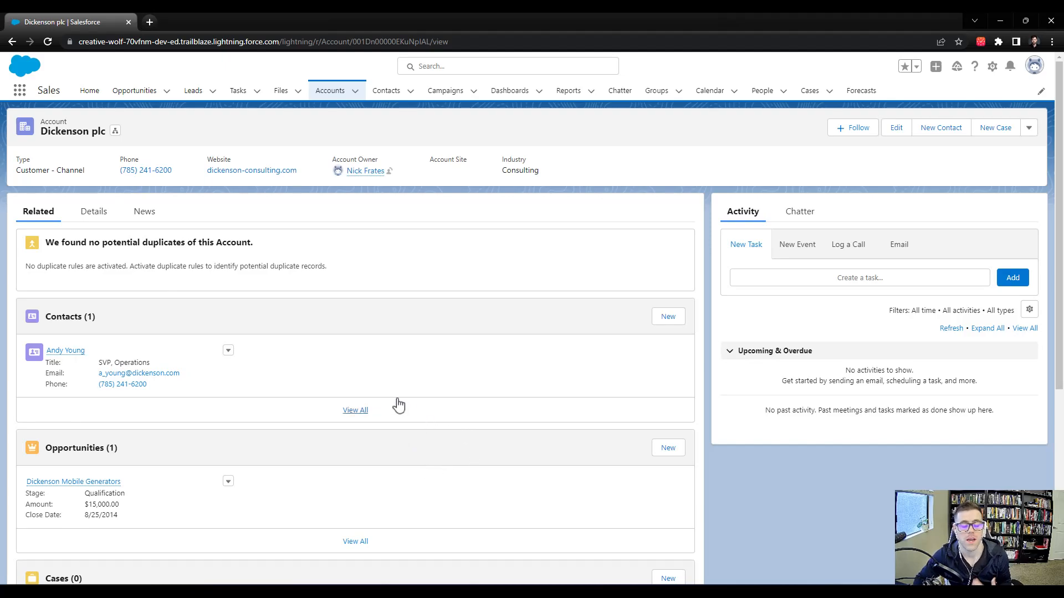
scroll("down", 3)
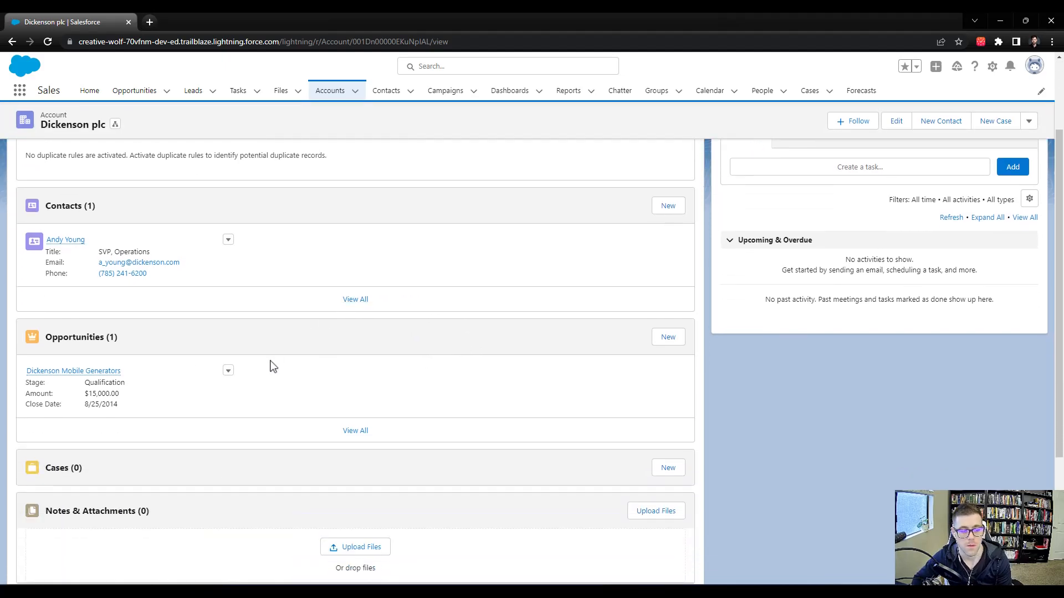
mouse_move(73, 371)
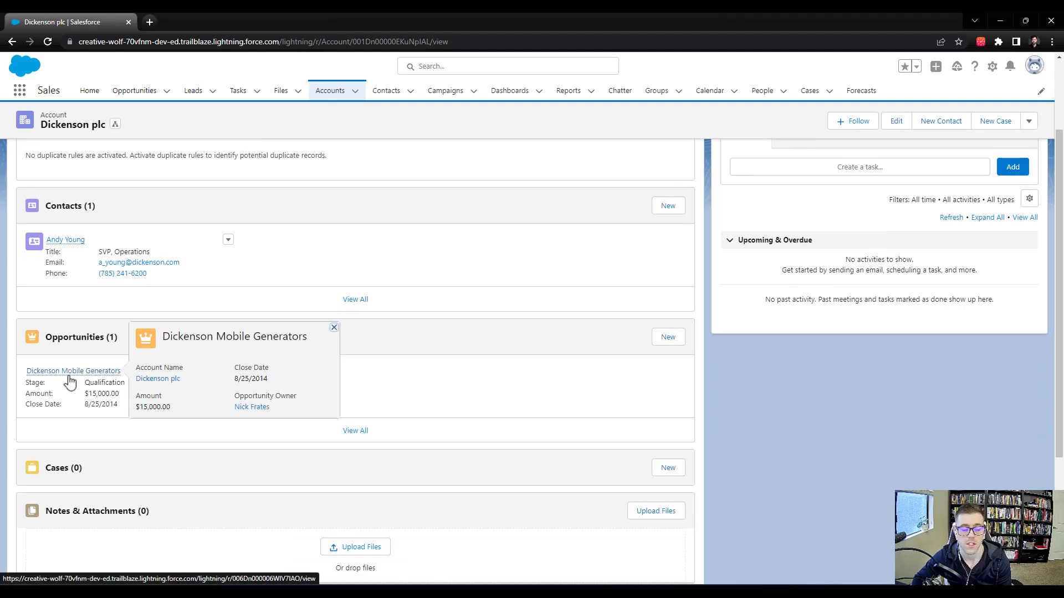
mouse_move(81, 378)
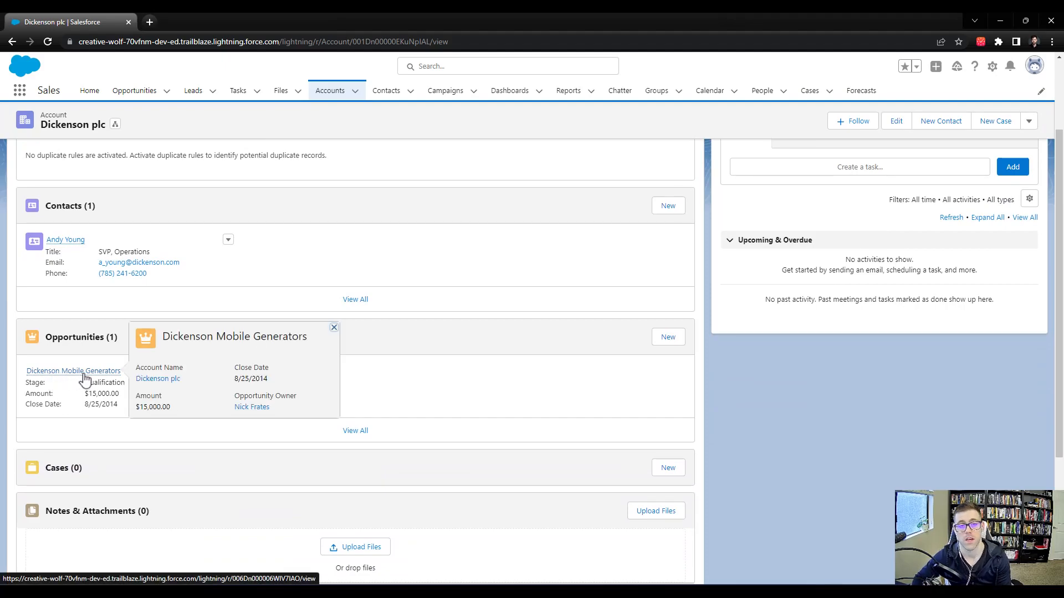
left_click(546, 472)
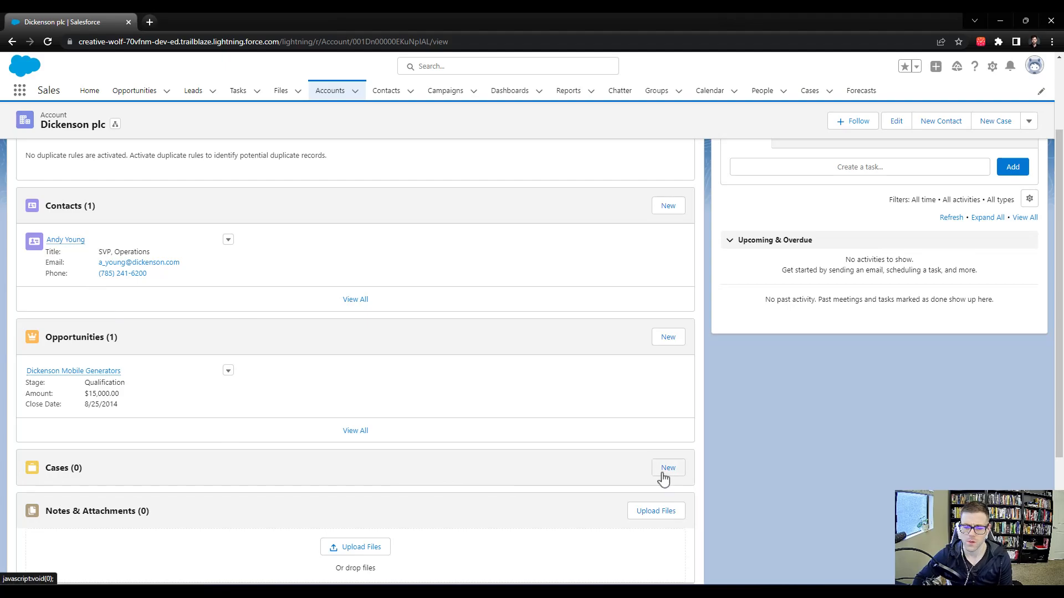
- Open a New Case for Dickenson plc, pick a contact, then clear Contact Name
left_click(667, 468)
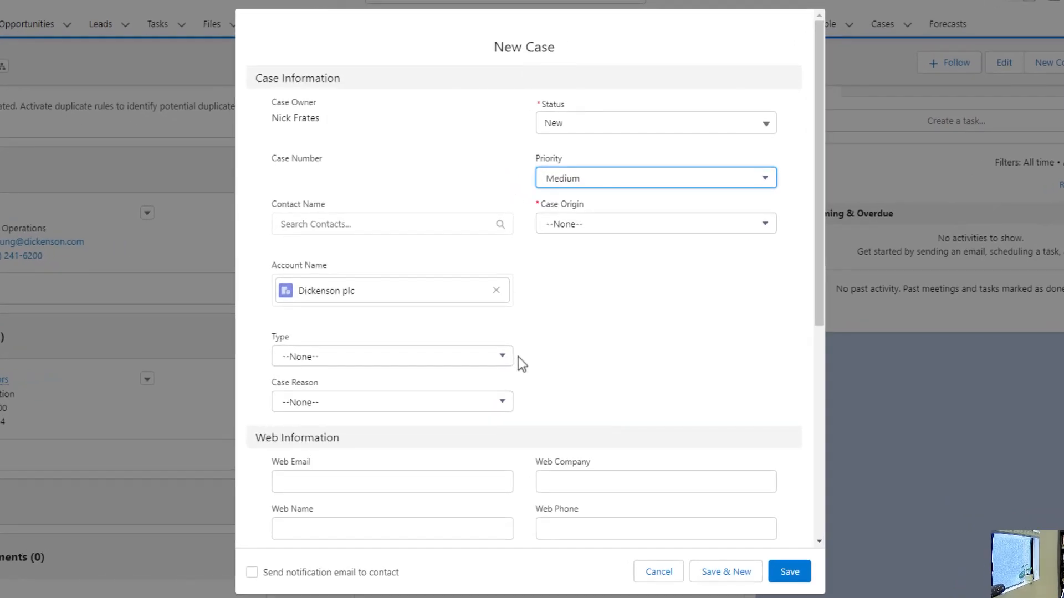
left_click(580, 342)
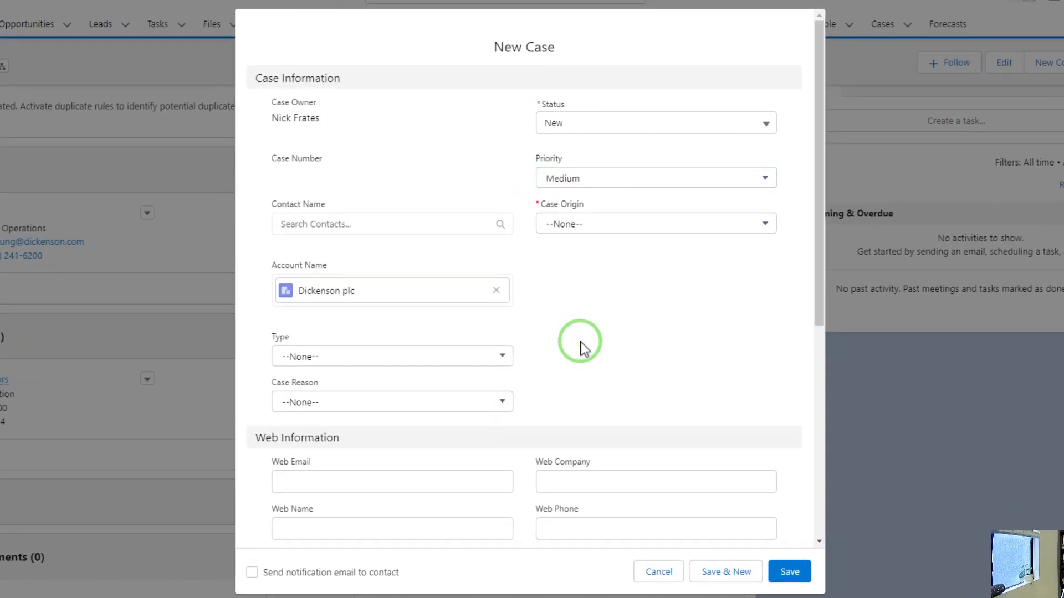
mouse_move(555, 348)
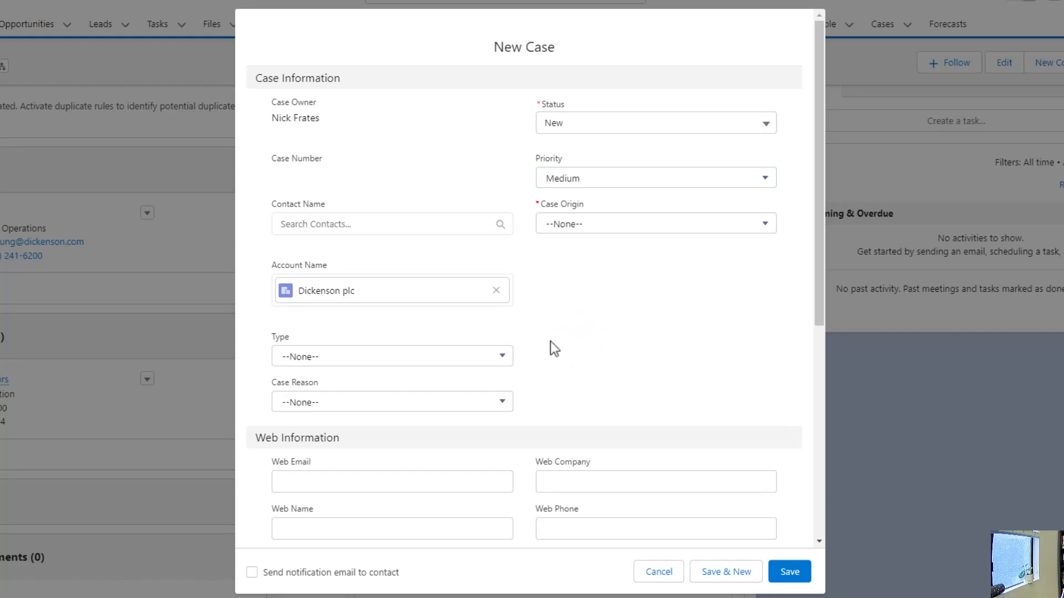
scroll("down", 3)
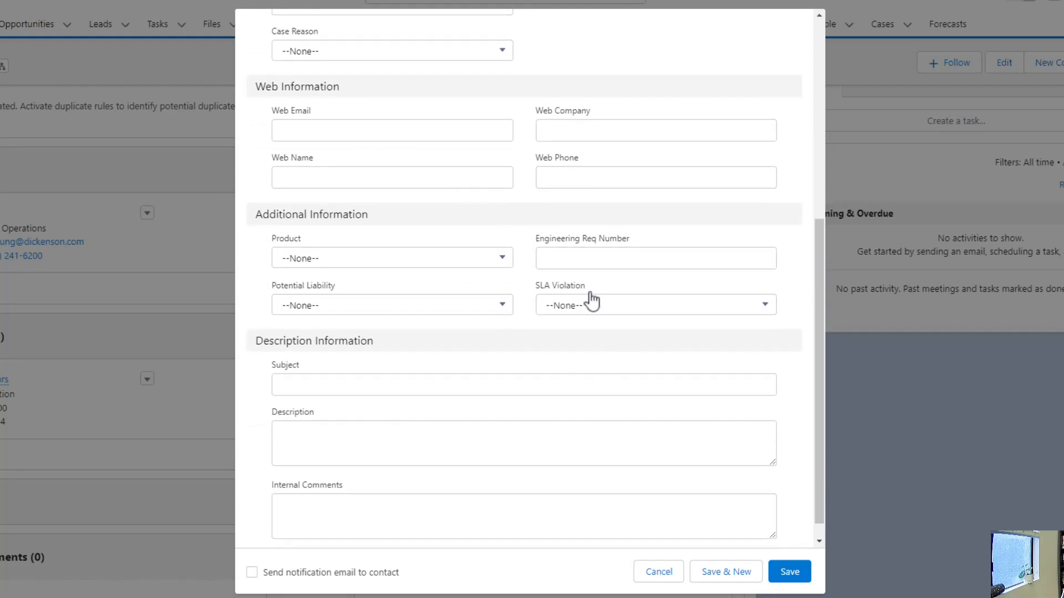
left_click(392, 258)
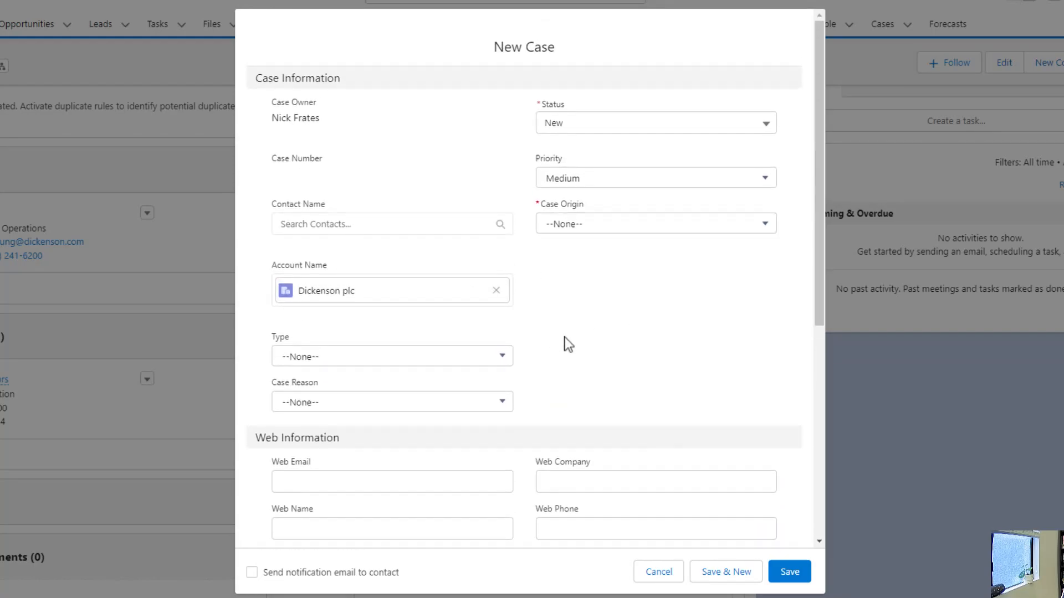
mouse_move(608, 324)
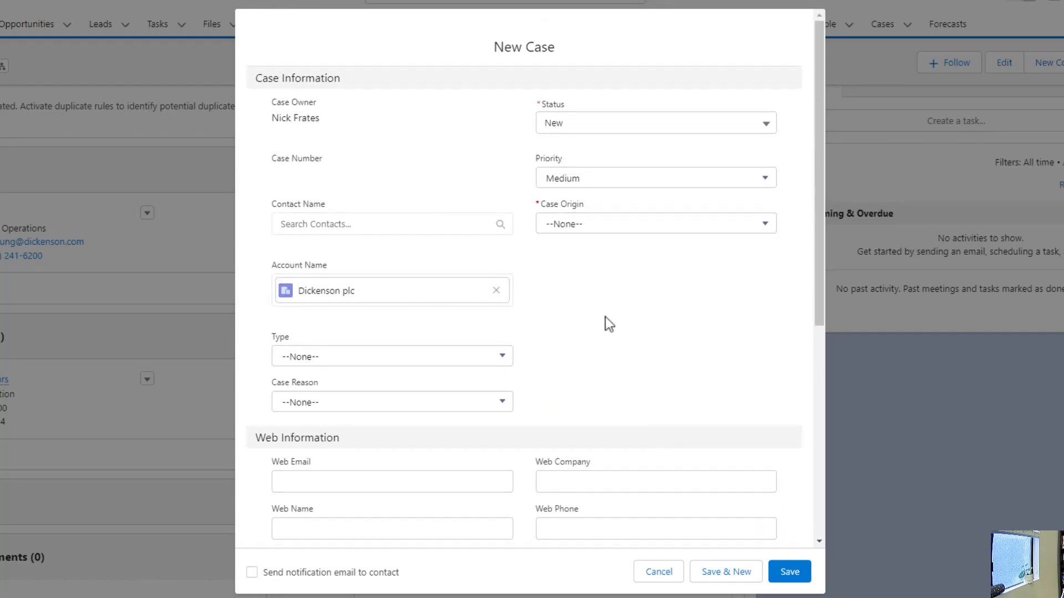
mouse_move(281, 467)
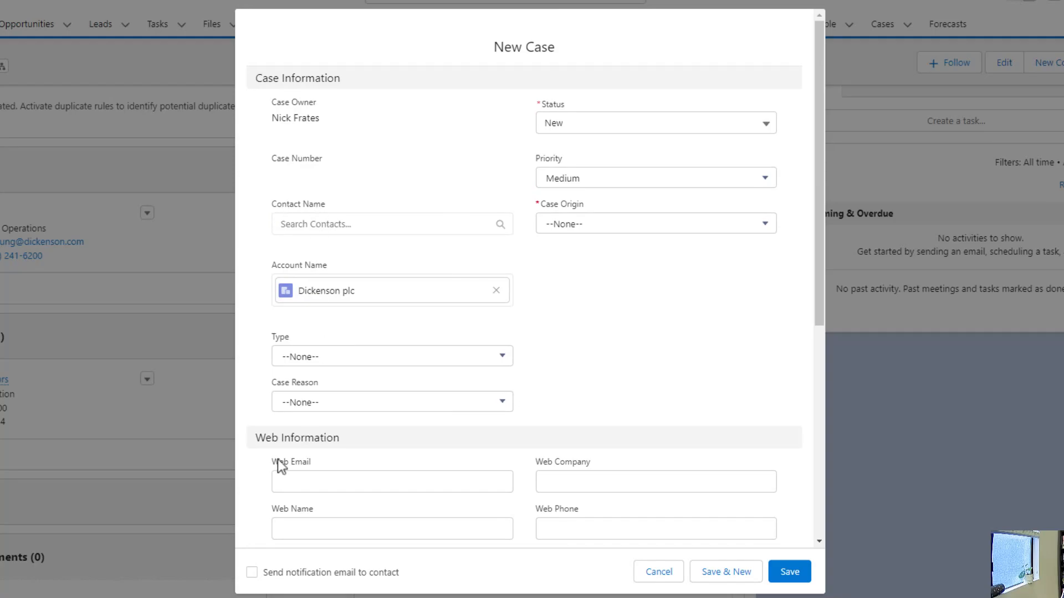
left_click(392, 224)
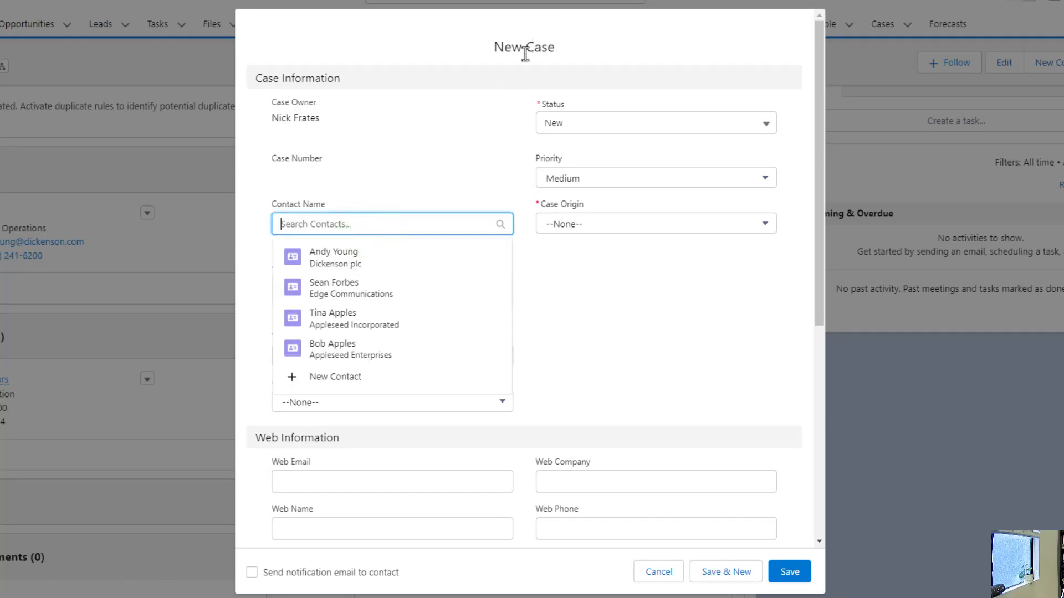
mouse_move(671, 323)
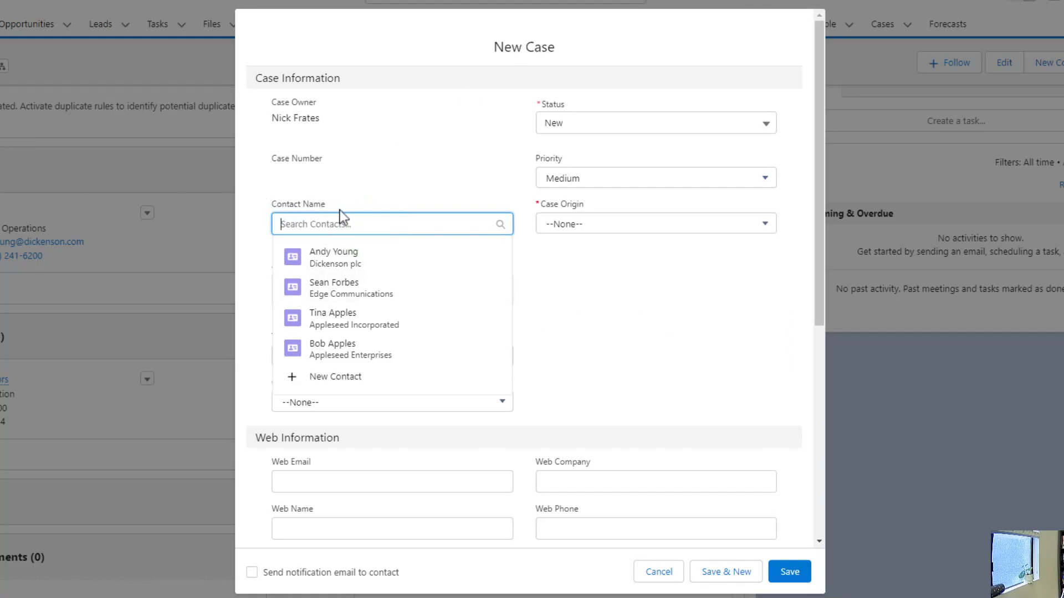
mouse_move(439, 257)
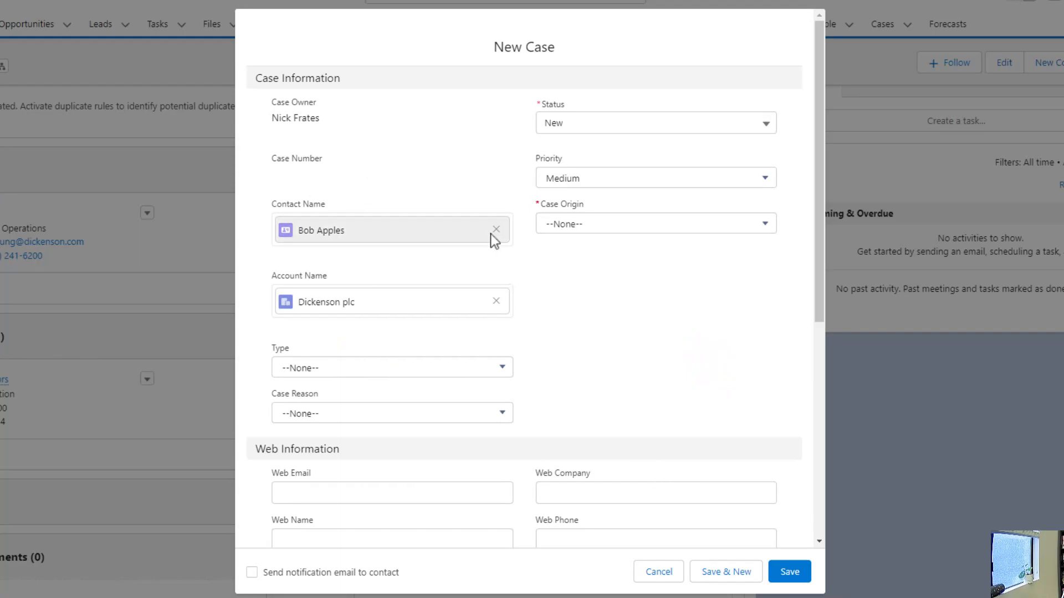
left_click(496, 229)
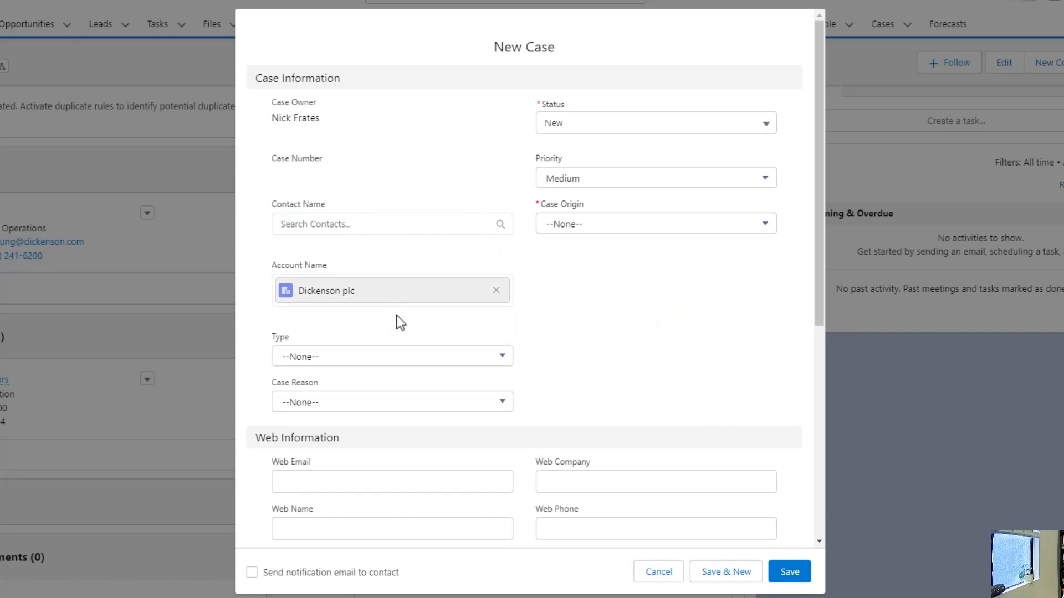
- Set Case Origin to Phone and Subject to 'Test Case', then save the case
left_click(653, 224)
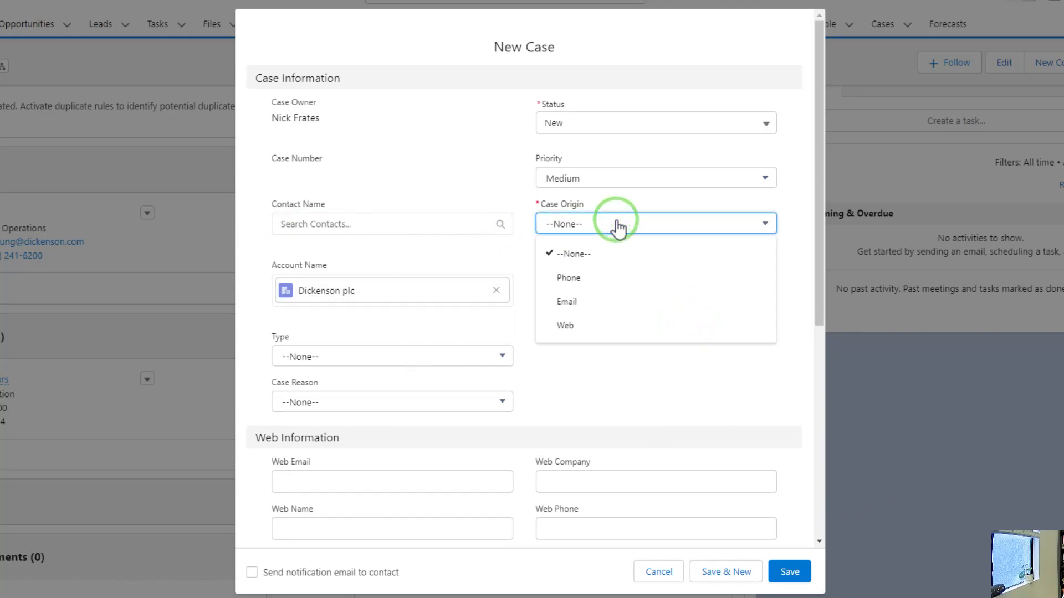
left_click(568, 278)
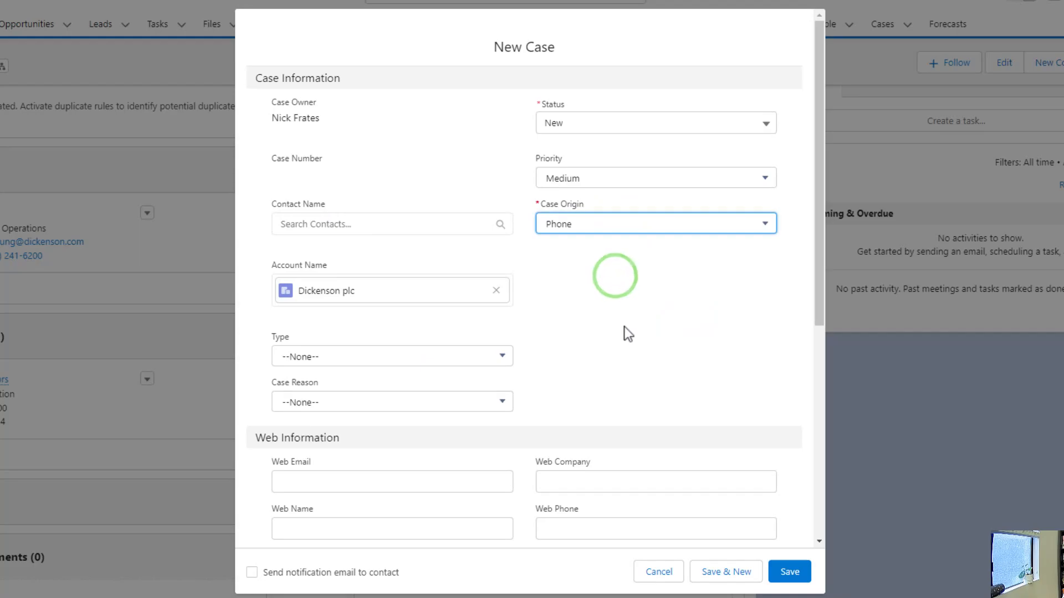
scroll("down", 3)
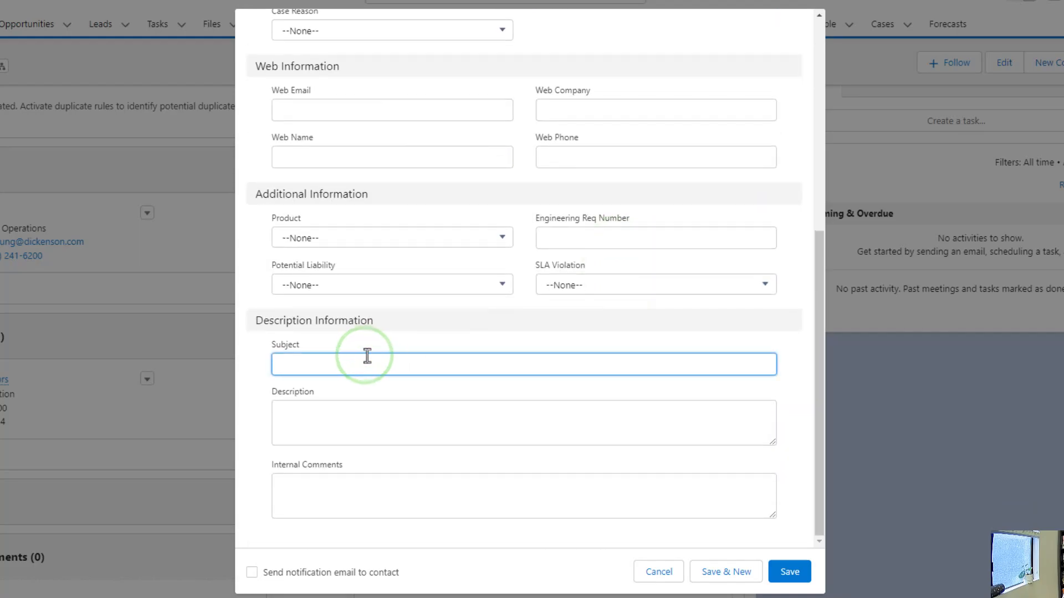
type("Test C")
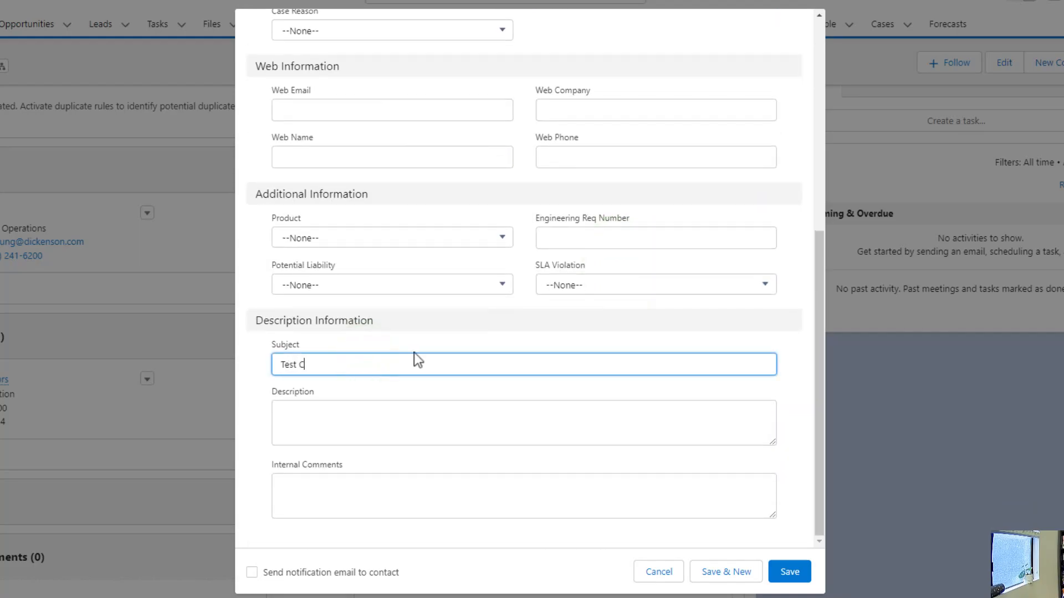
type("ase")
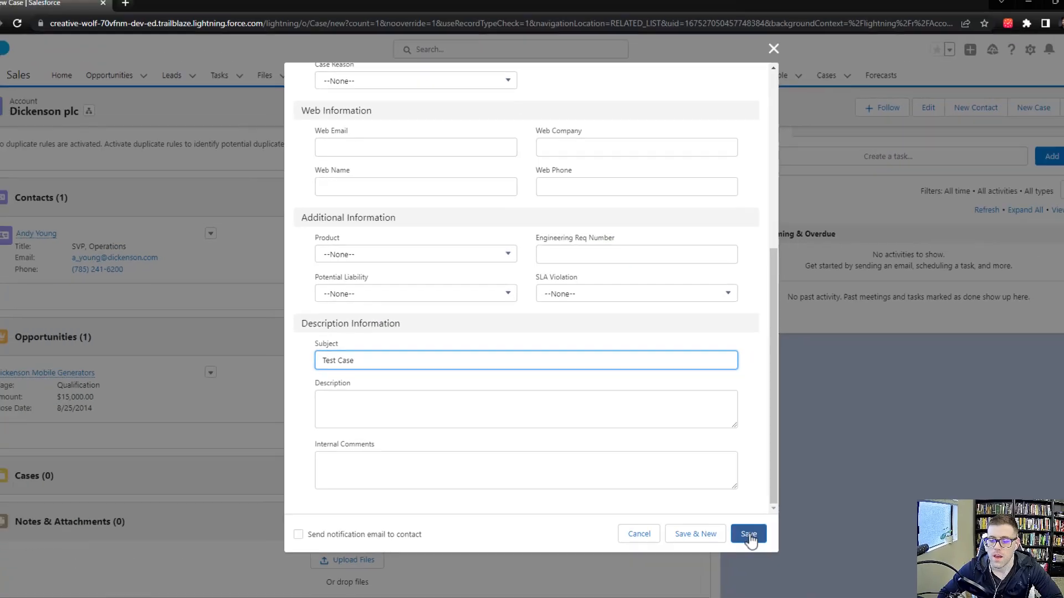
left_click(748, 534)
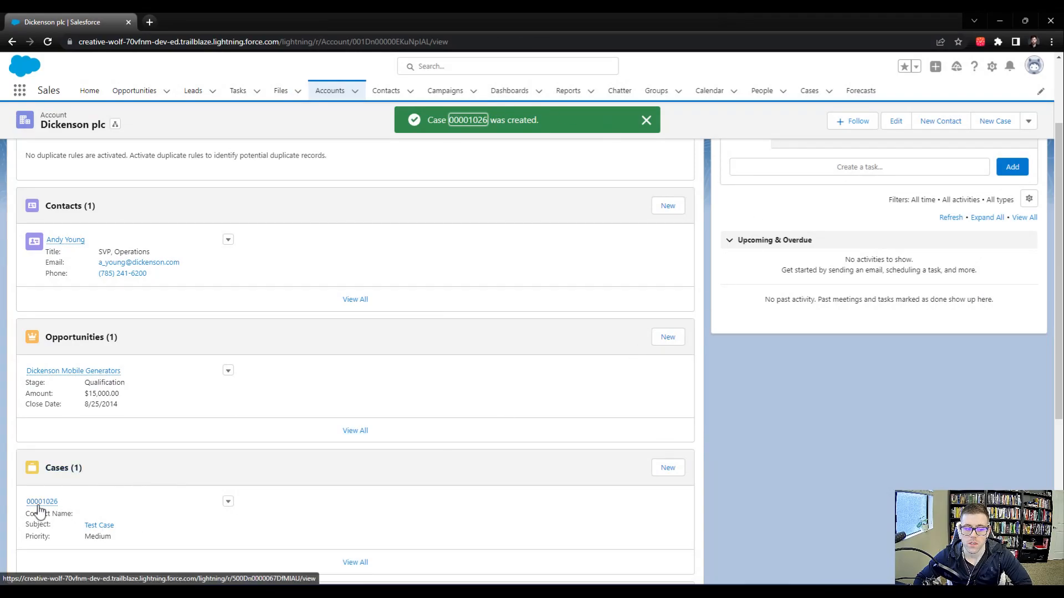
- Open case 00001026 in a new browser tab from the link's context menu
right_click(42, 501)
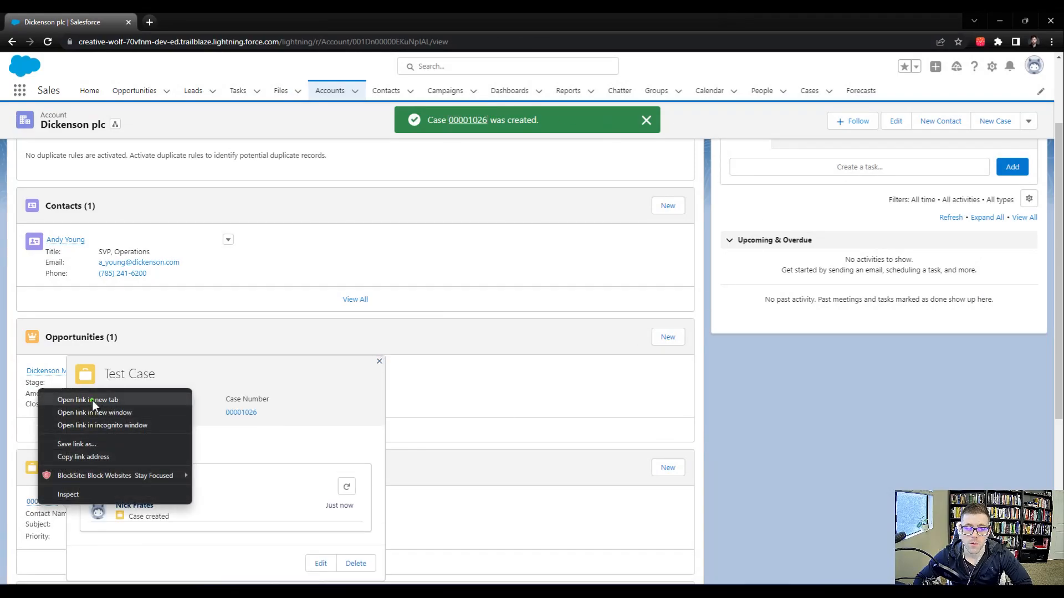
left_click(87, 399)
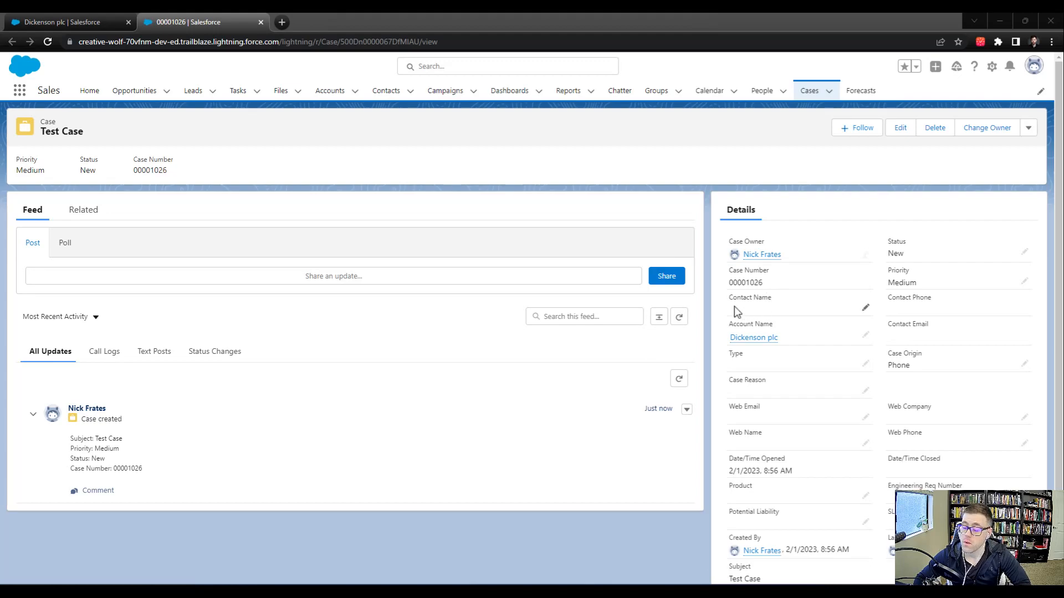
mouse_move(782, 321)
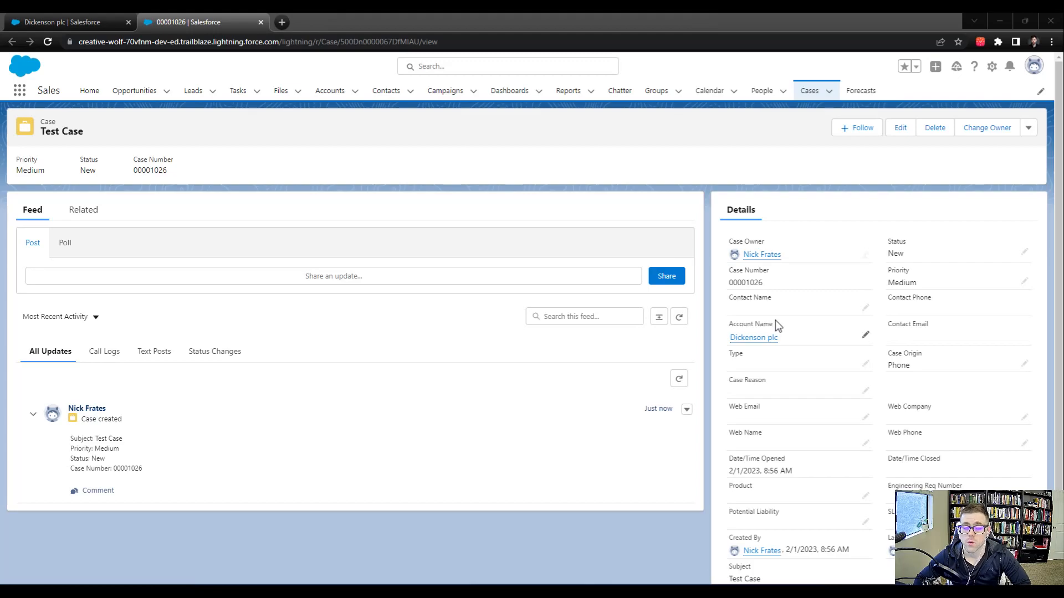
mouse_move(732, 309)
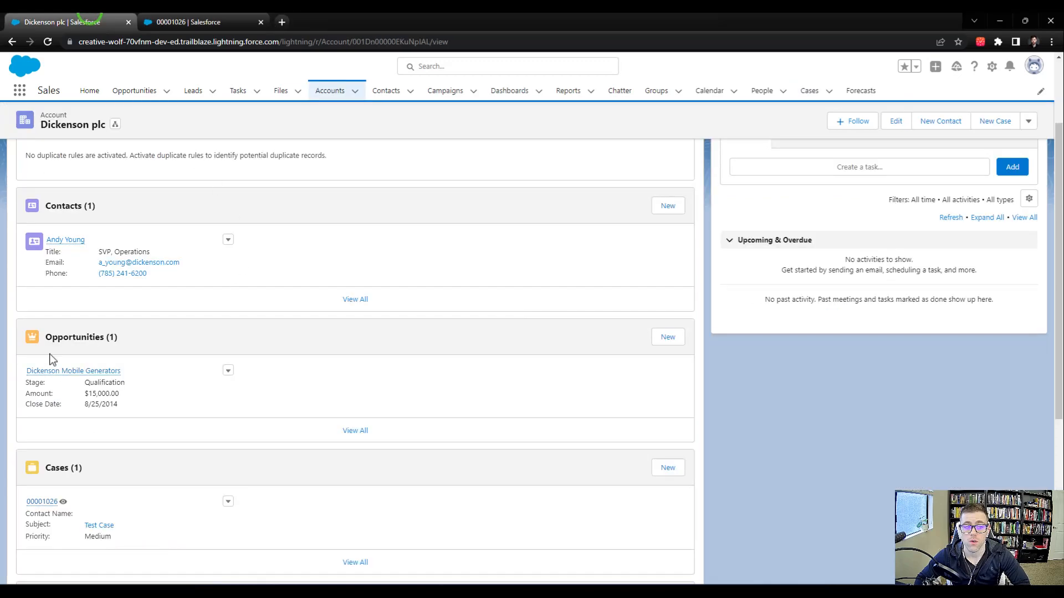
mouse_move(66, 239)
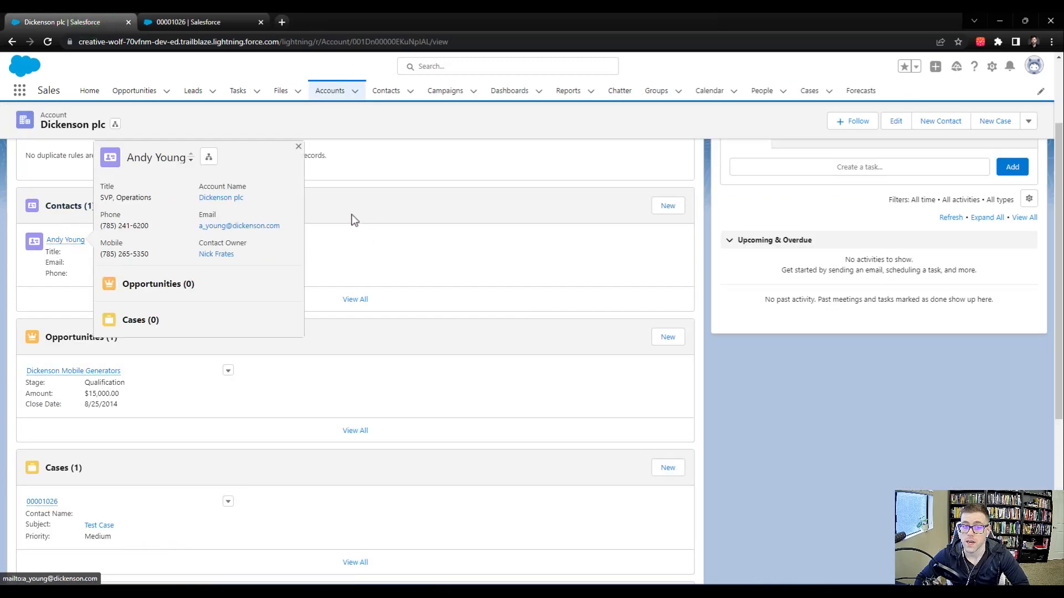
left_click(66, 239)
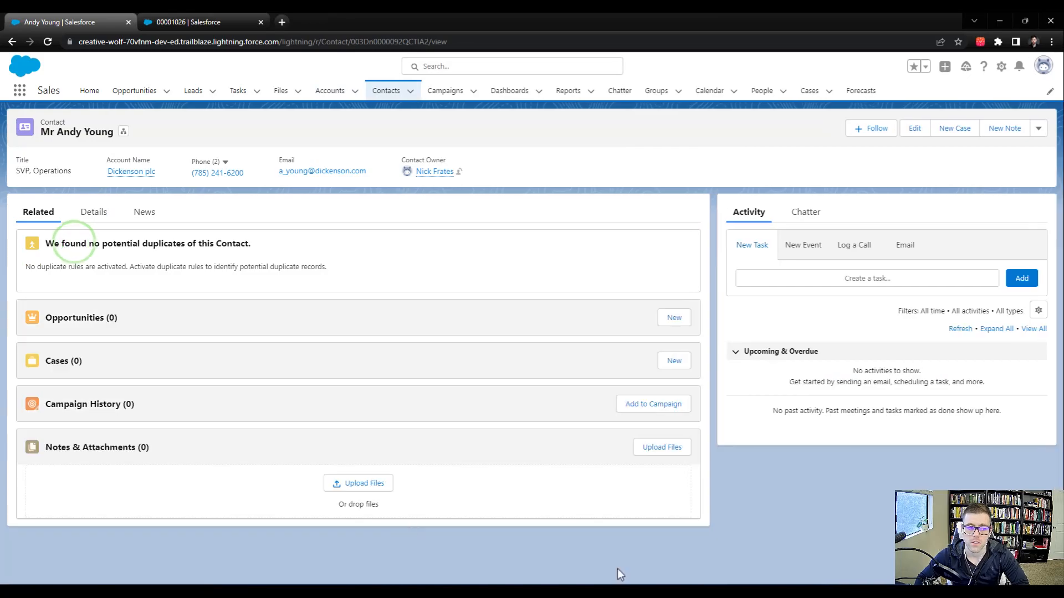
left_click(94, 212)
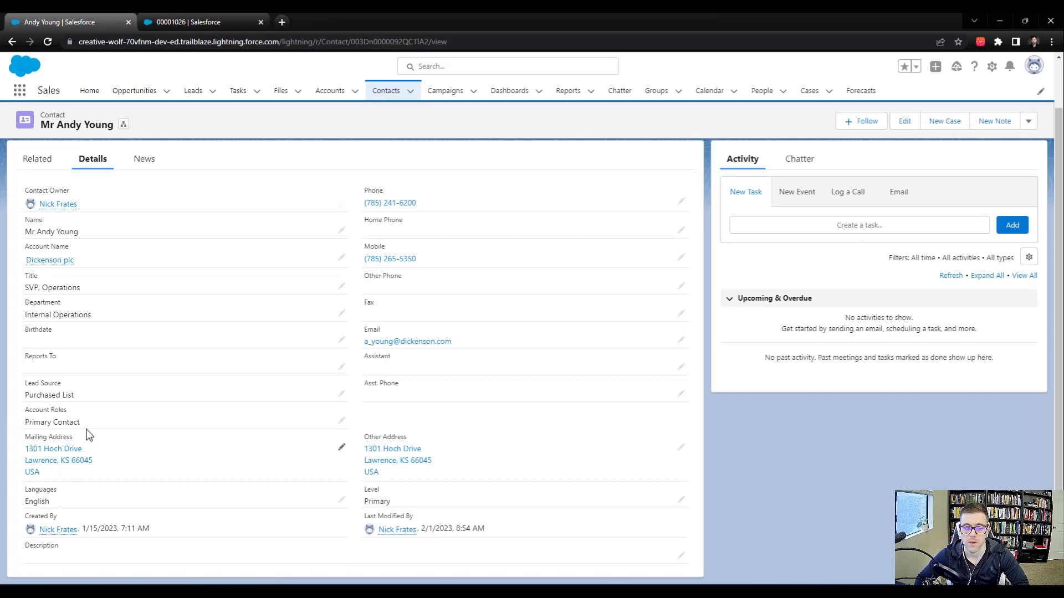
scroll("down", 3)
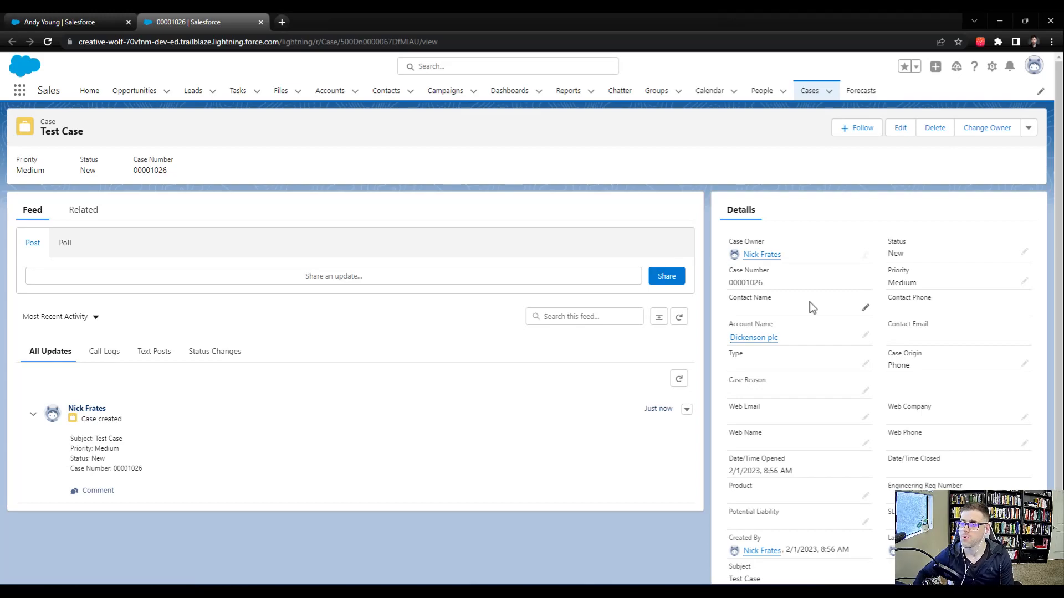
mouse_move(857, 276)
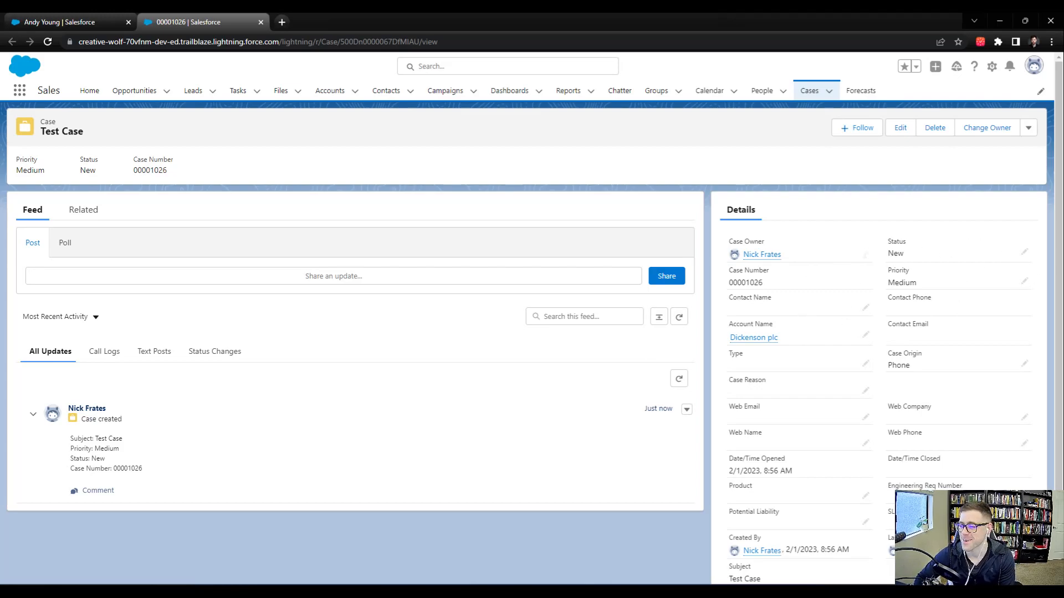
mouse_move(973, 83)
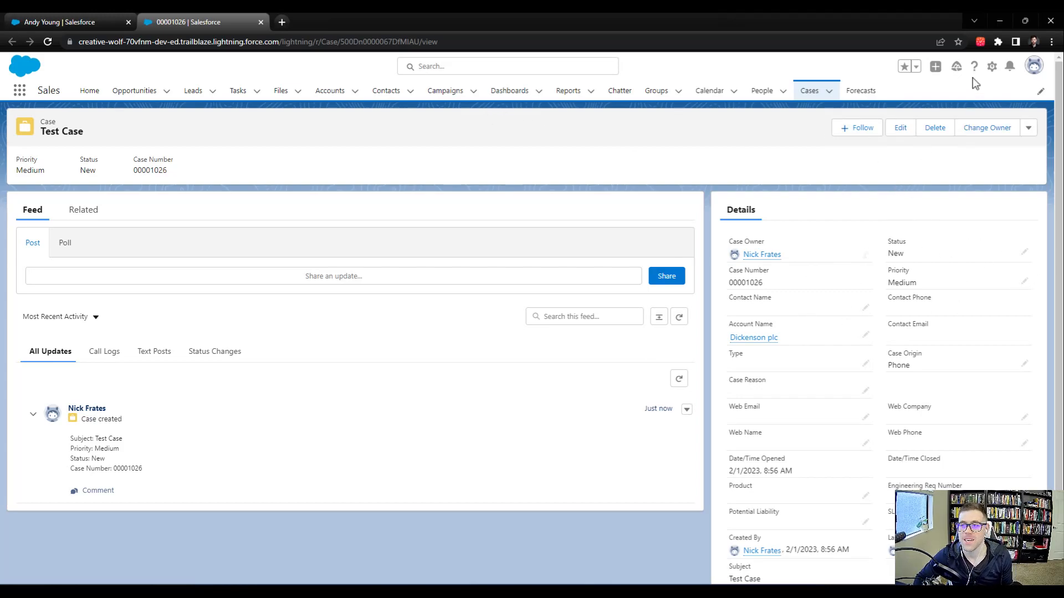
- Open Setup in a new tab, find Flows via 'flow' search, and start a new flow
left_click(991, 66)
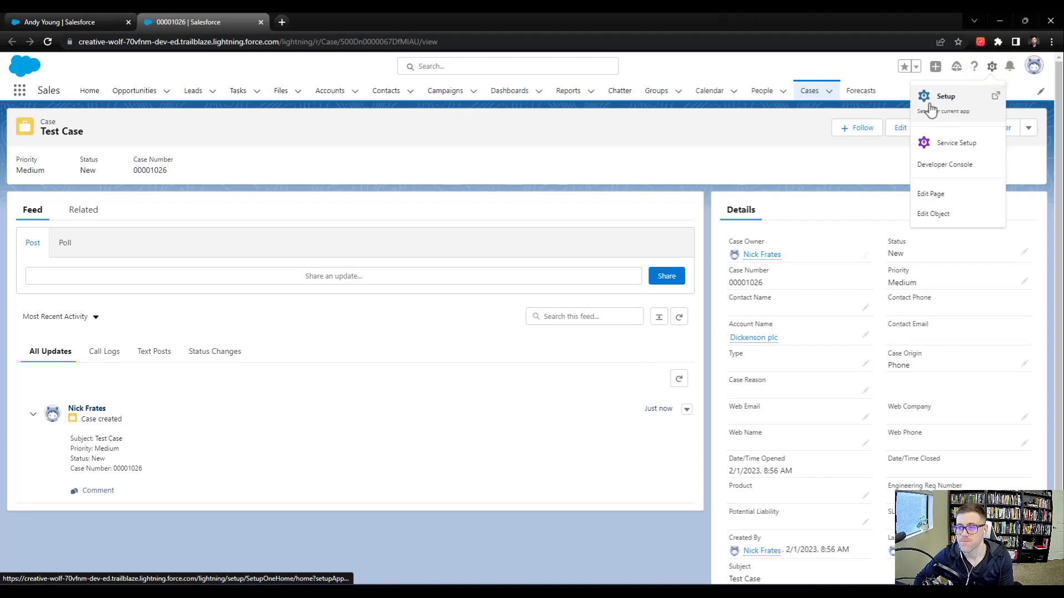
left_click(945, 96)
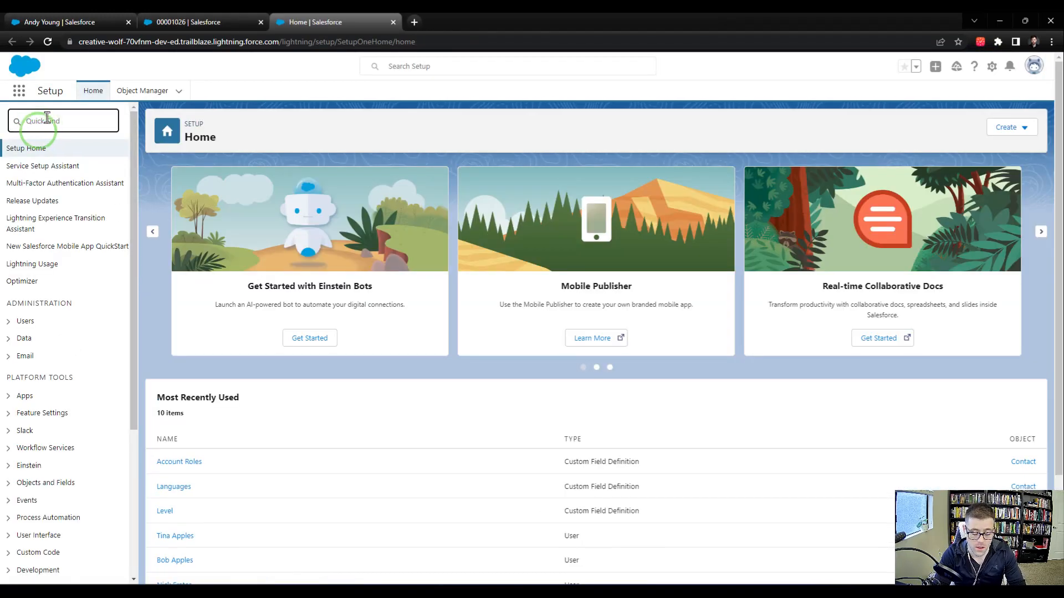
type("flow")
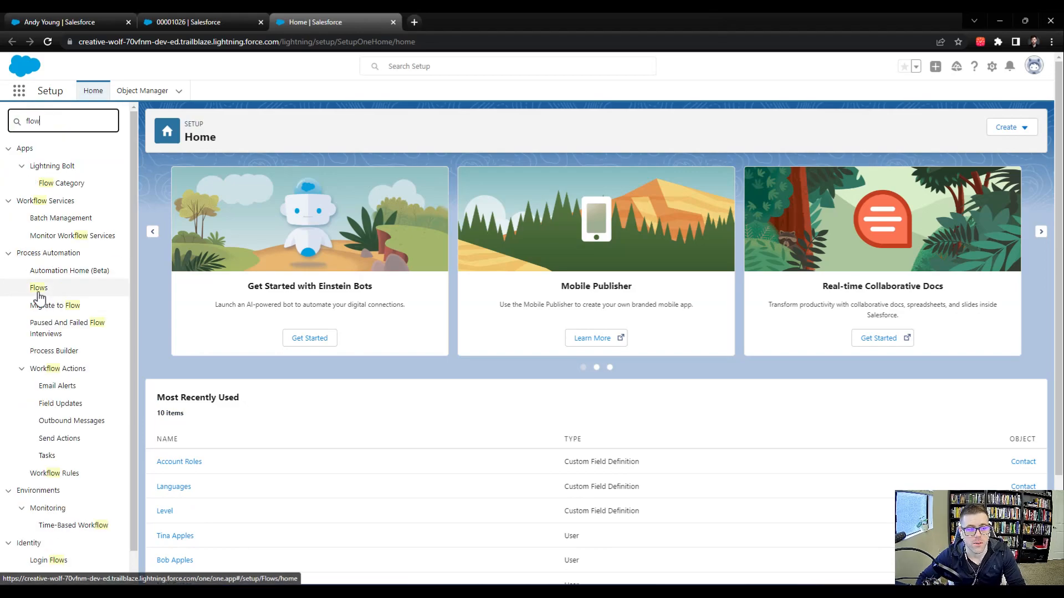
left_click(39, 287)
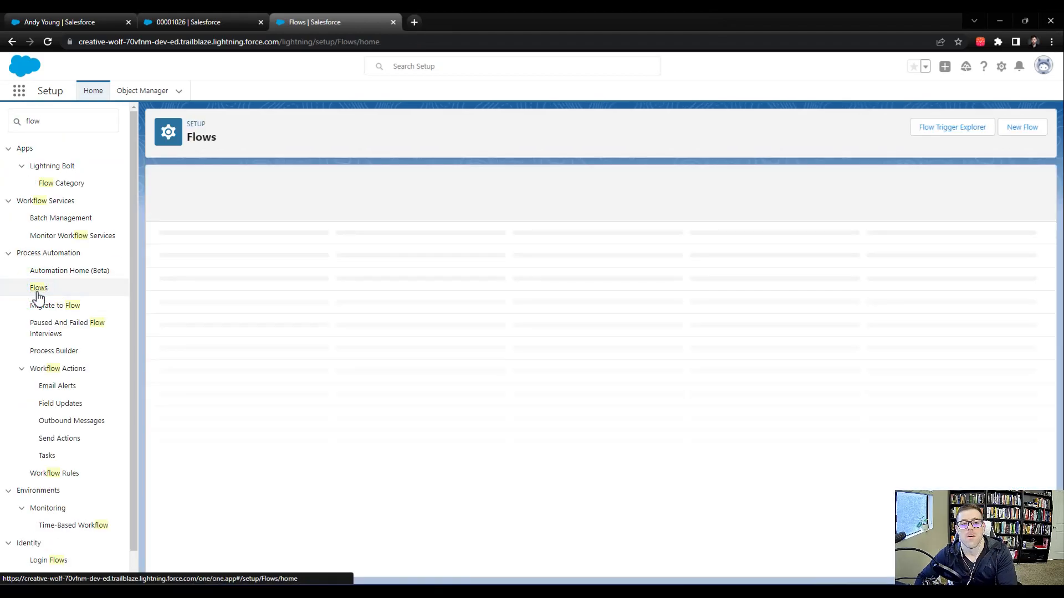
left_click(38, 288)
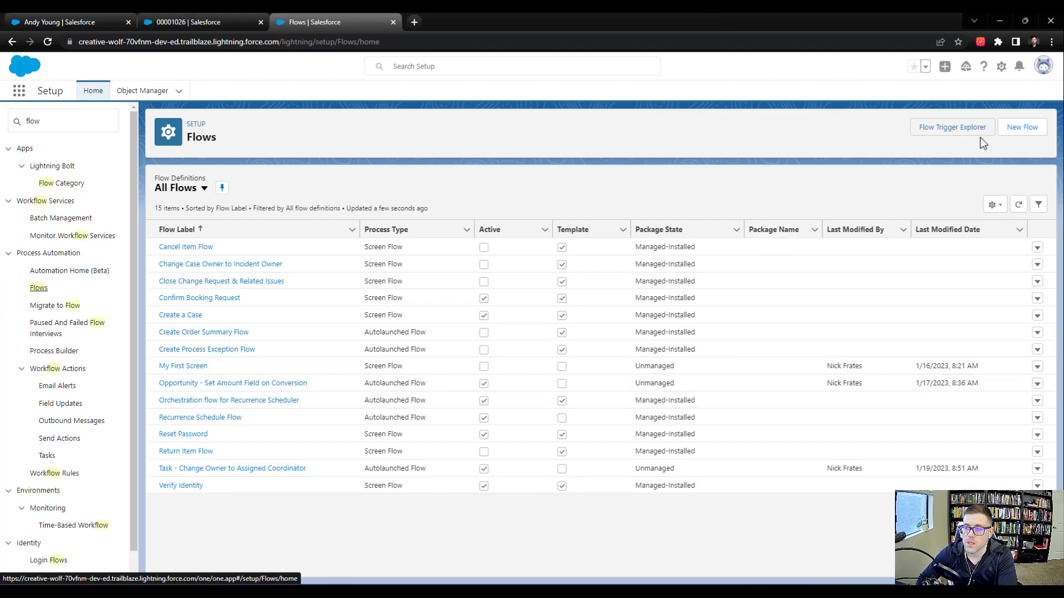
left_click(1022, 127)
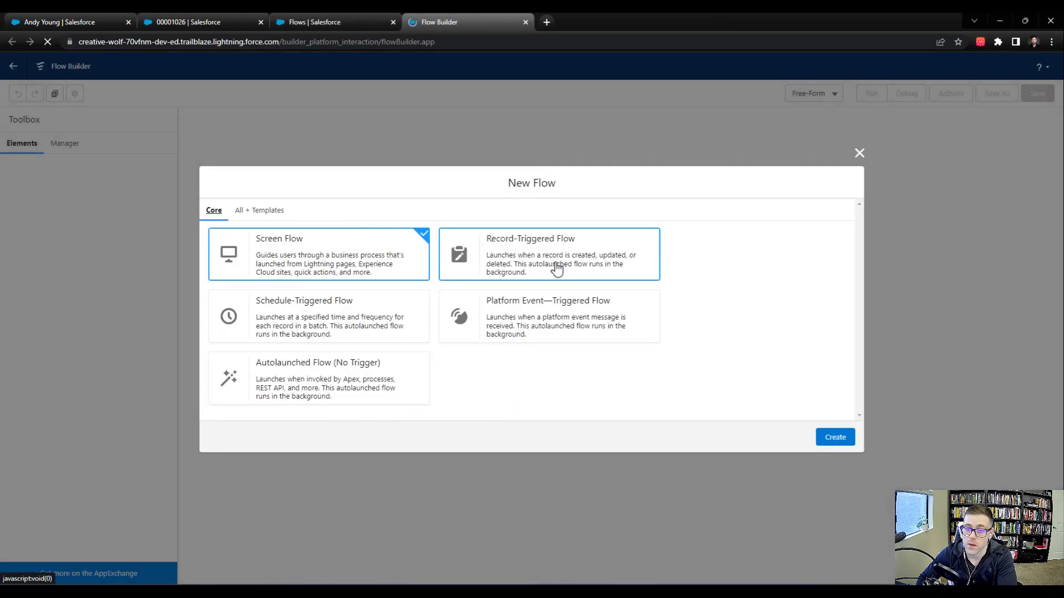
- Create a Record-Triggered Flow from the New Flow dialog
left_click(548, 254)
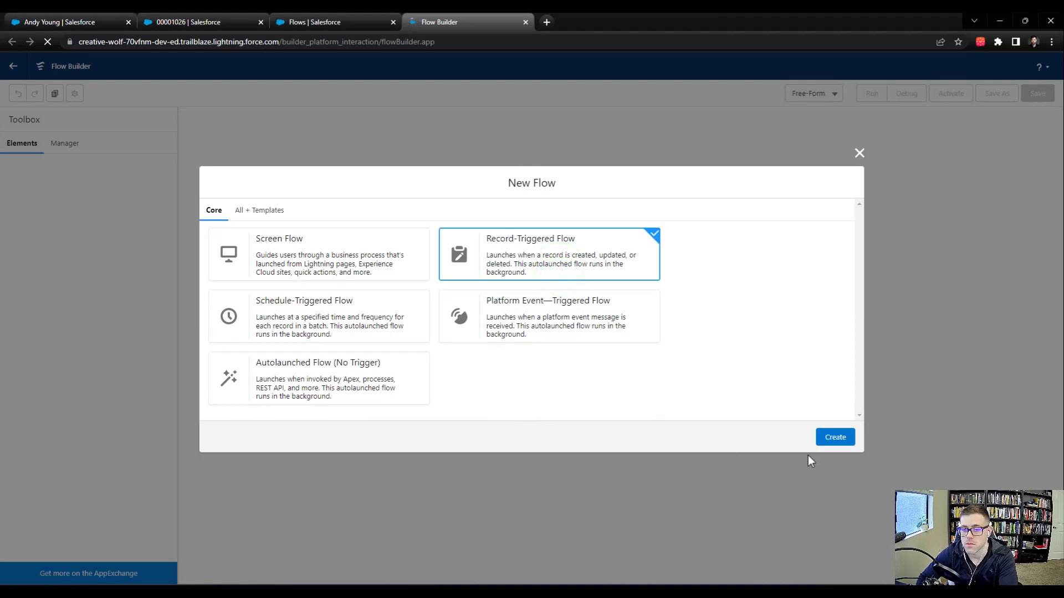
left_click(833, 437)
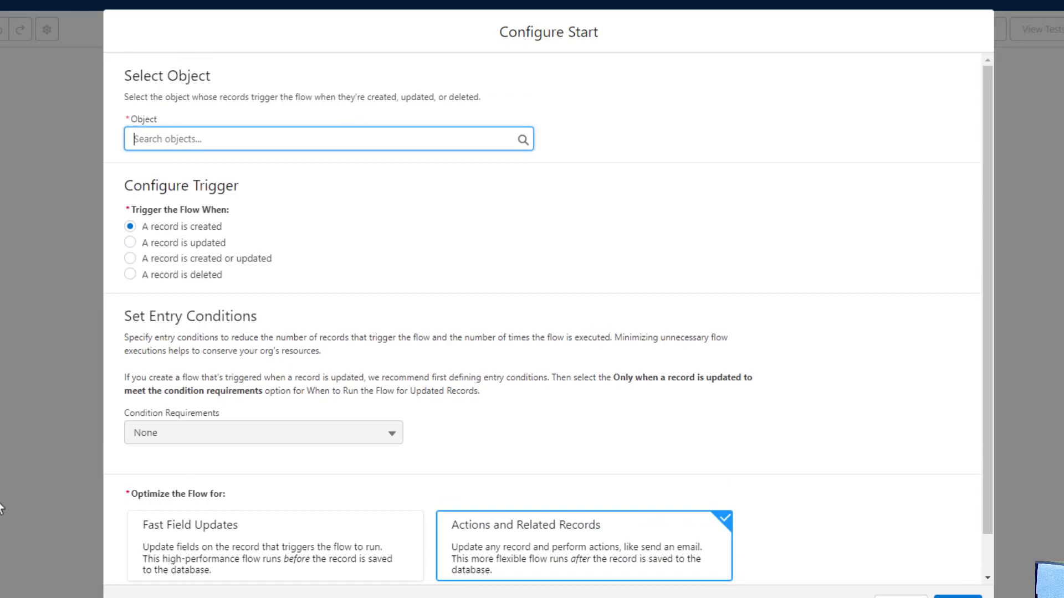
mouse_move(27, 550)
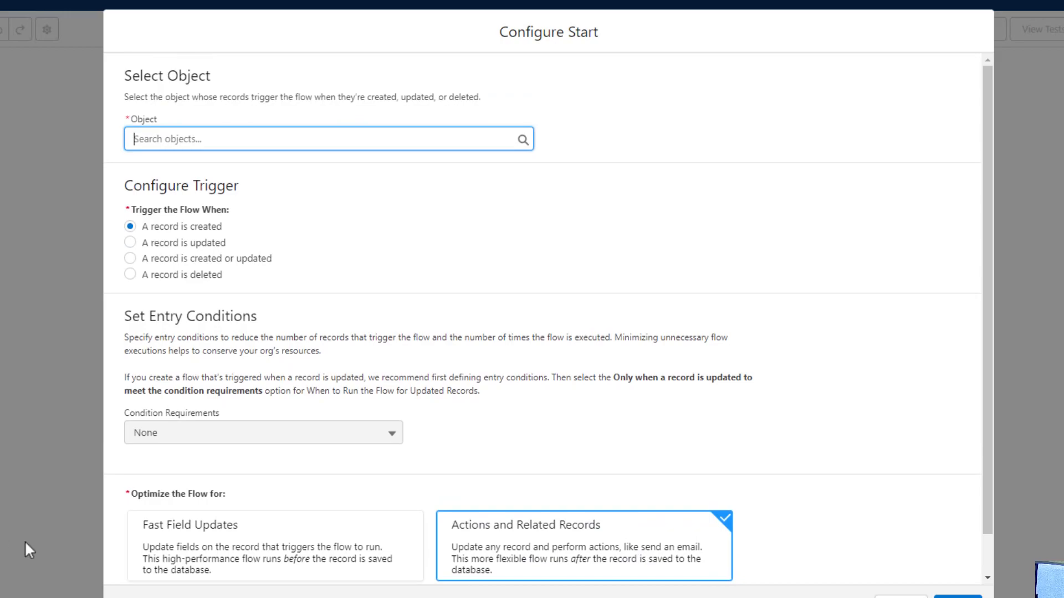
- Trigger on Case creation with Condition None, optimised for Fast Field Updates, then begin saving
type("Case")
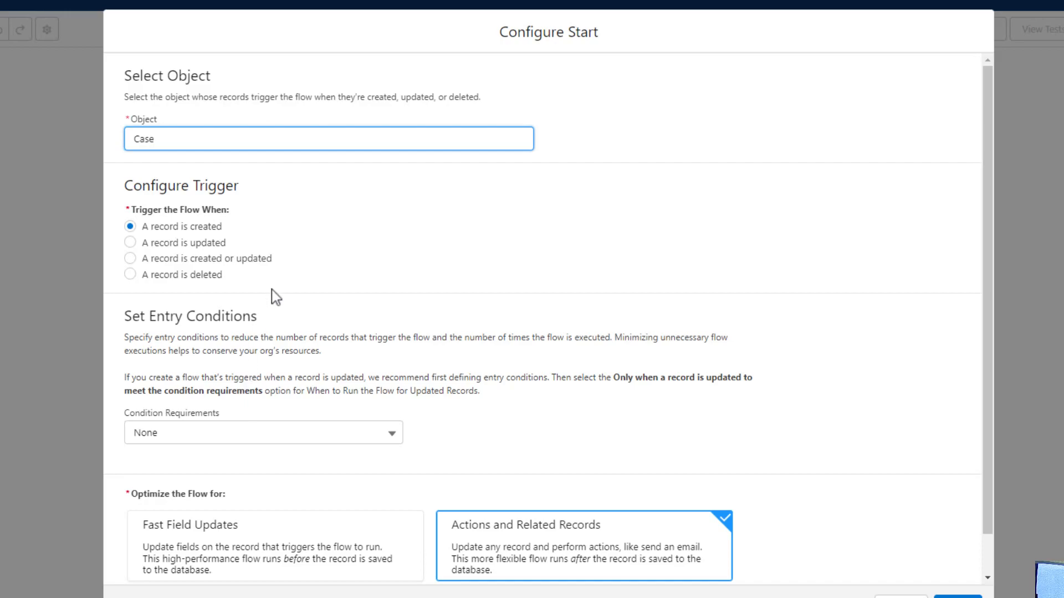
mouse_move(178, 241)
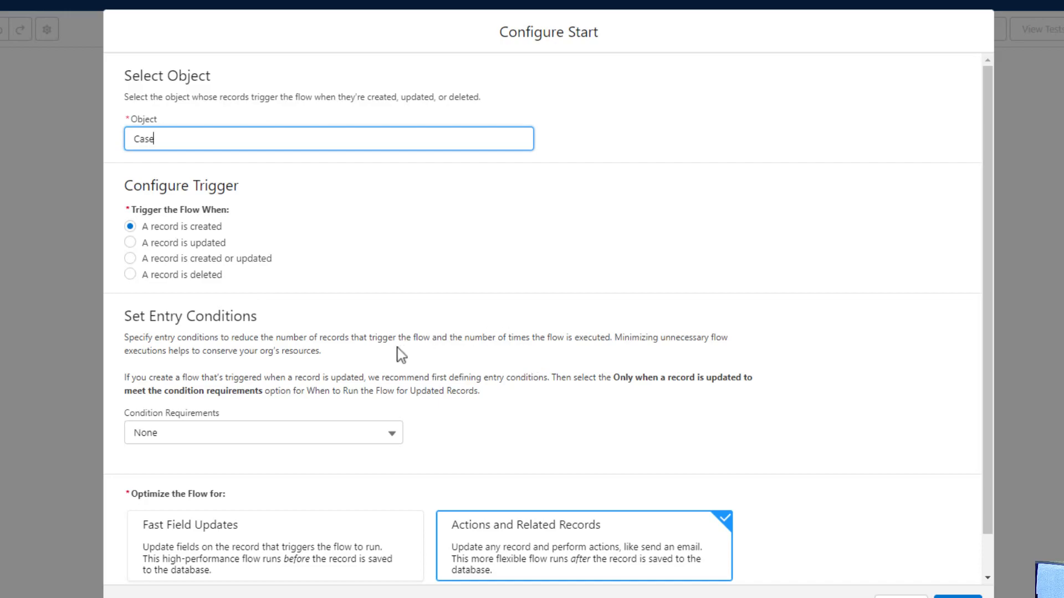
scroll("down", 3)
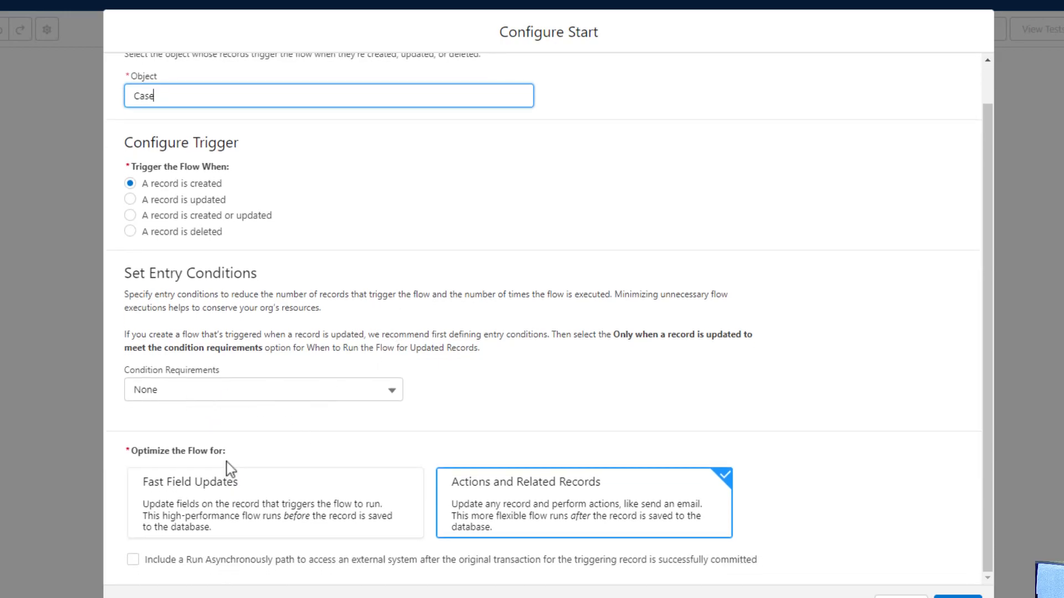
left_click(263, 390)
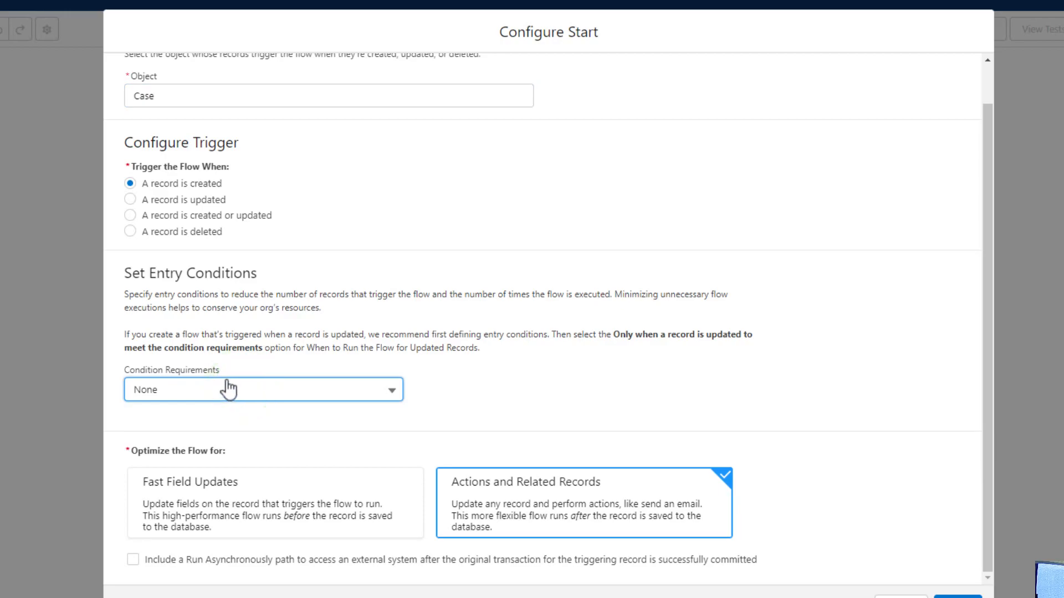
left_click(262, 390)
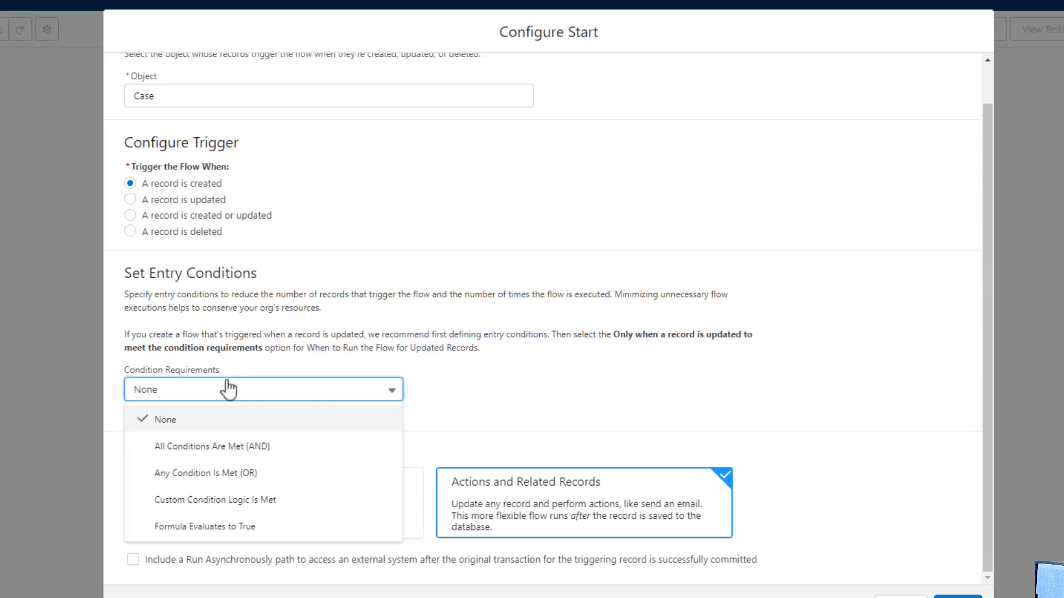
left_click(165, 419)
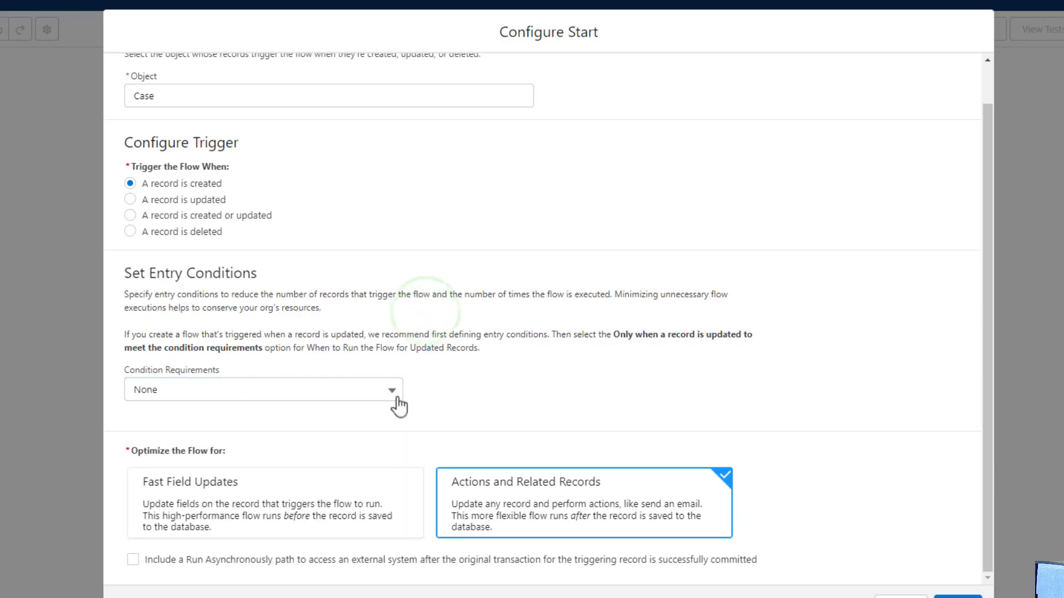
mouse_move(428, 331)
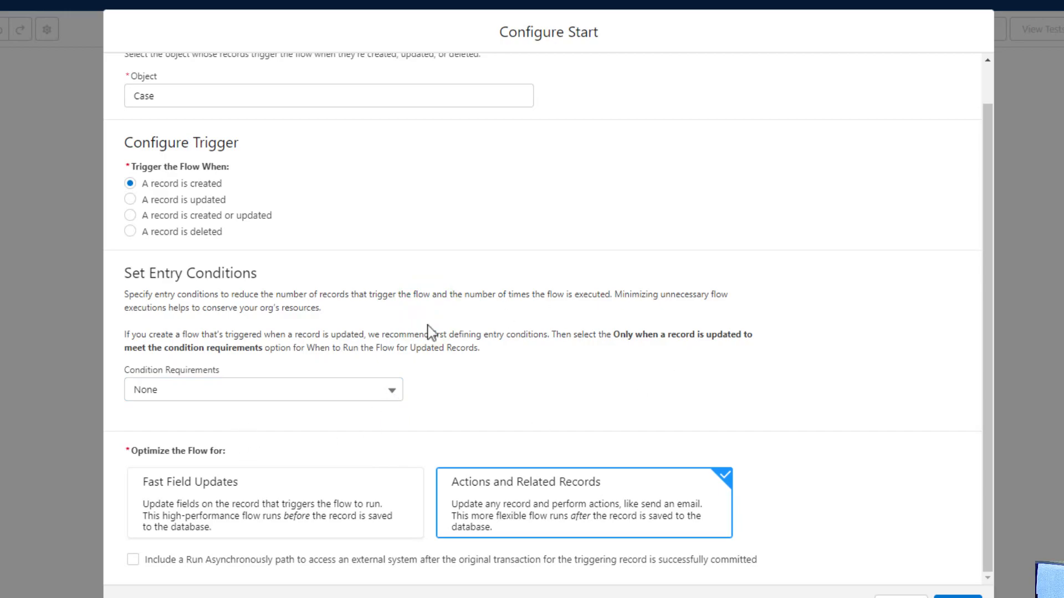
mouse_move(348, 424)
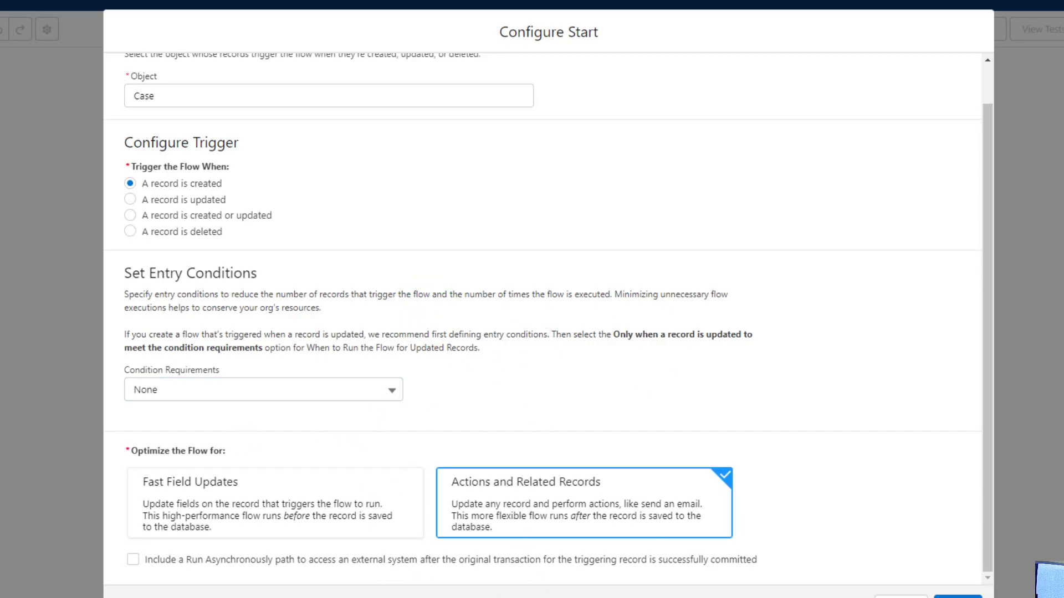
mouse_move(371, 593)
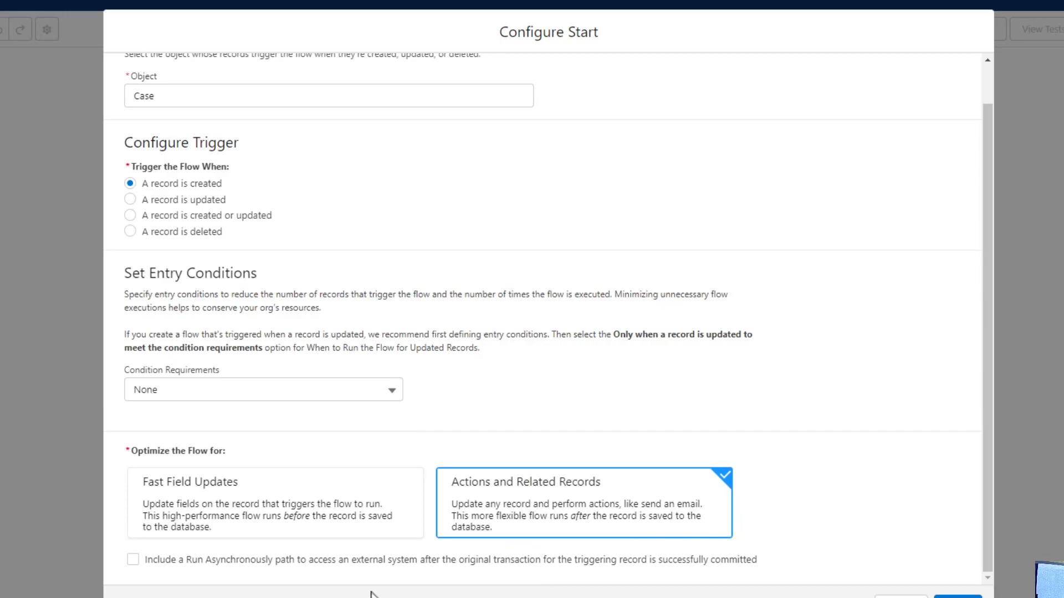
mouse_move(550, 544)
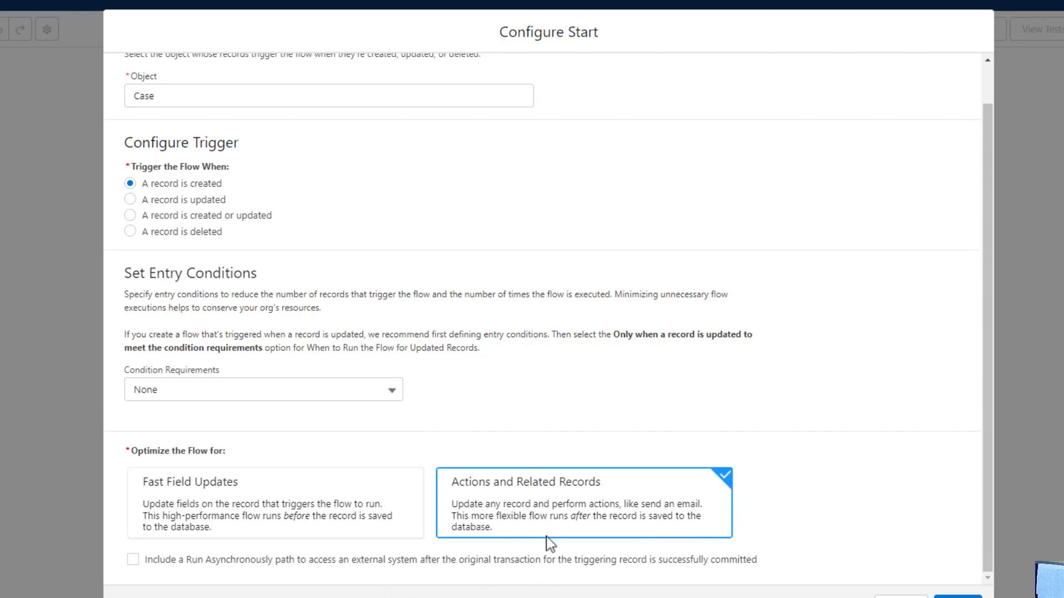
mouse_move(152, 589)
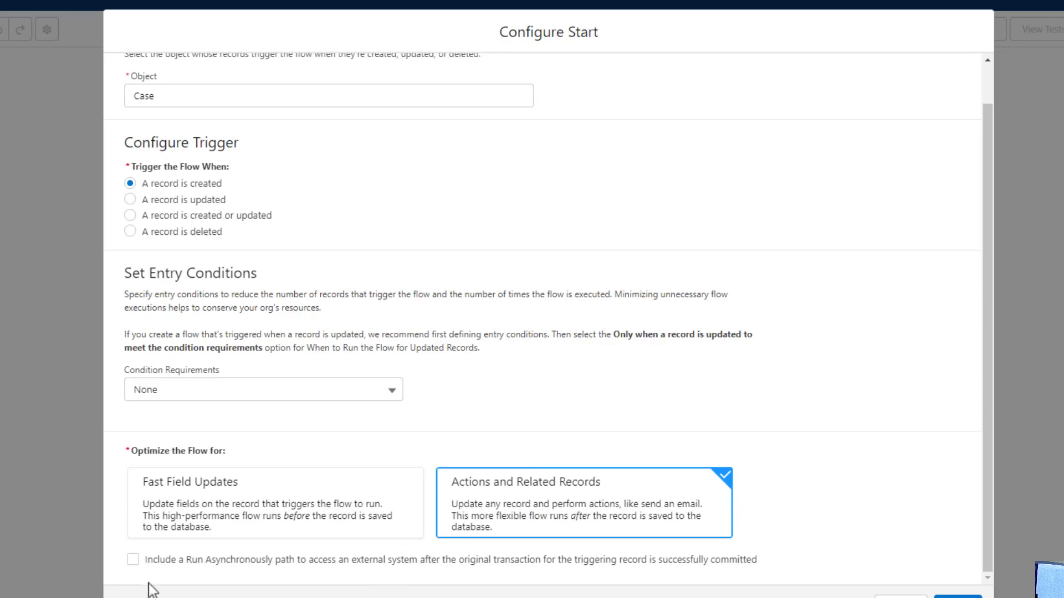
mouse_move(277, 549)
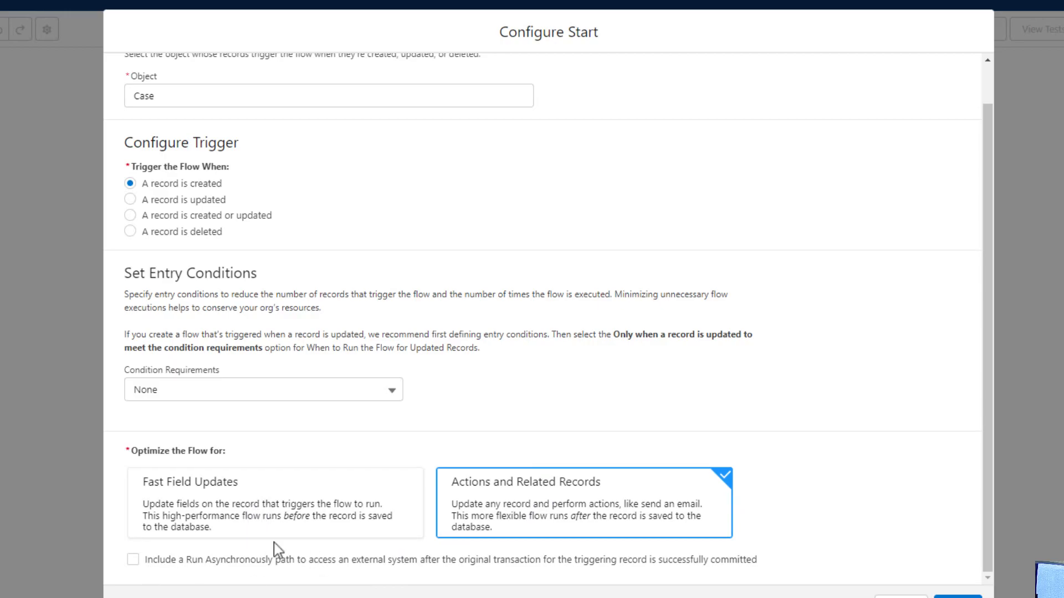
left_click(274, 502)
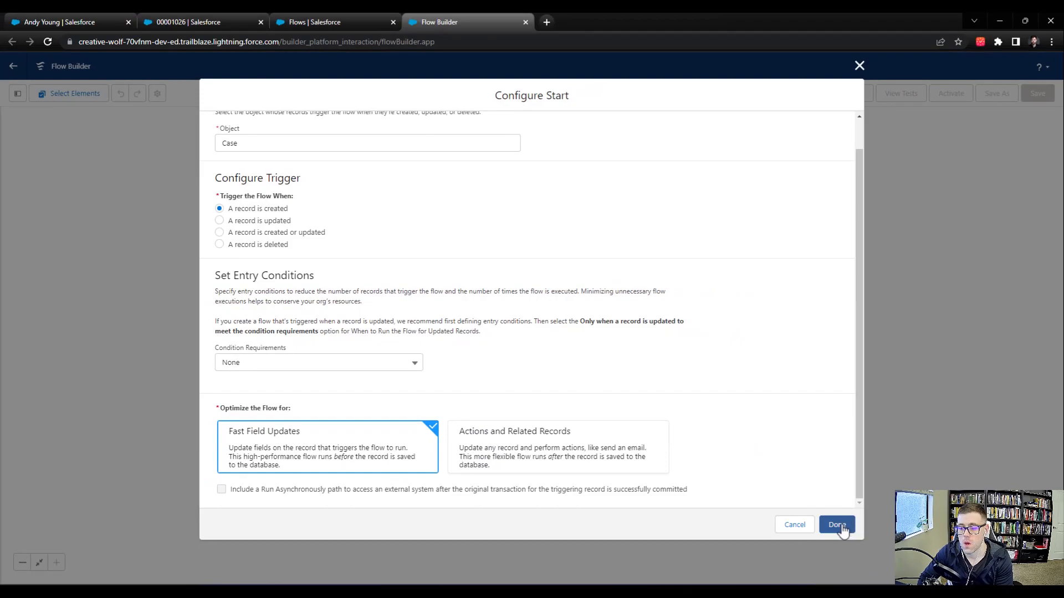
left_click(836, 524)
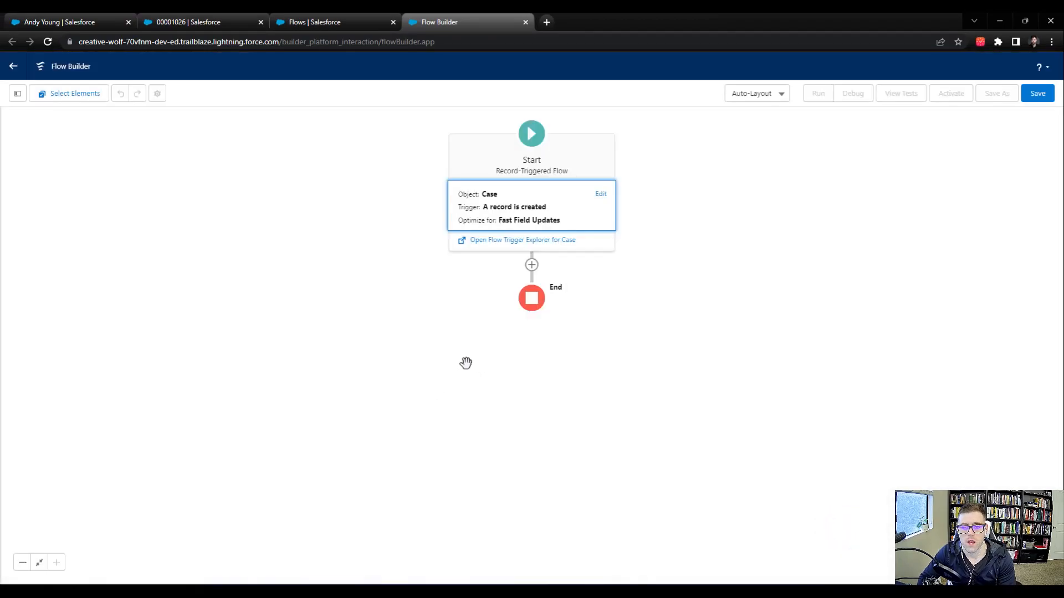
left_click(1036, 93)
type("Case -")
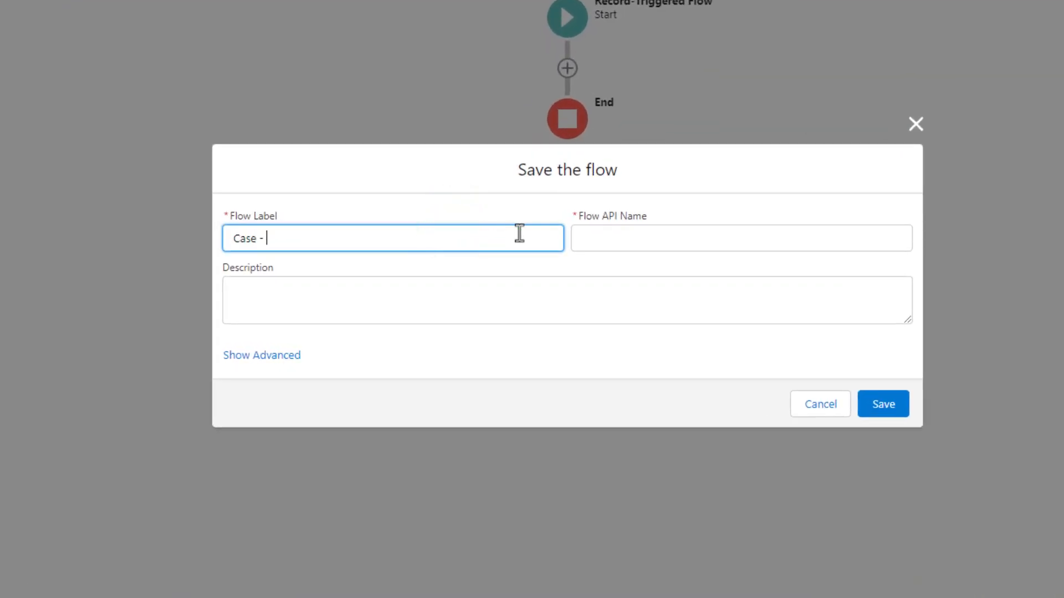
- Label the flow 'Case - Primary Contact Finder', auto-fill its API name, and save
type("Primary Contact Finder")
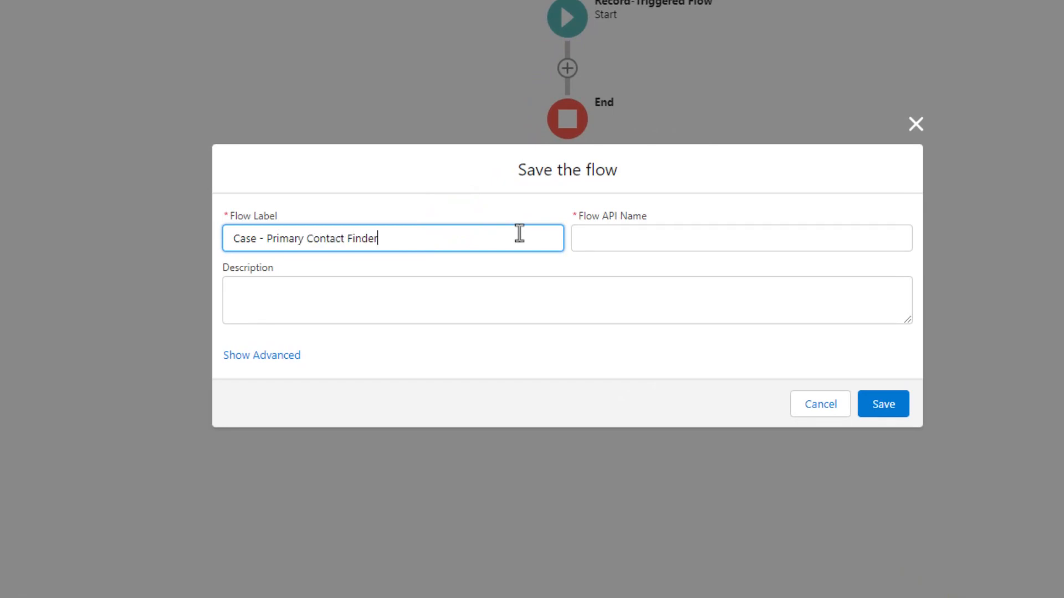
left_click(883, 404)
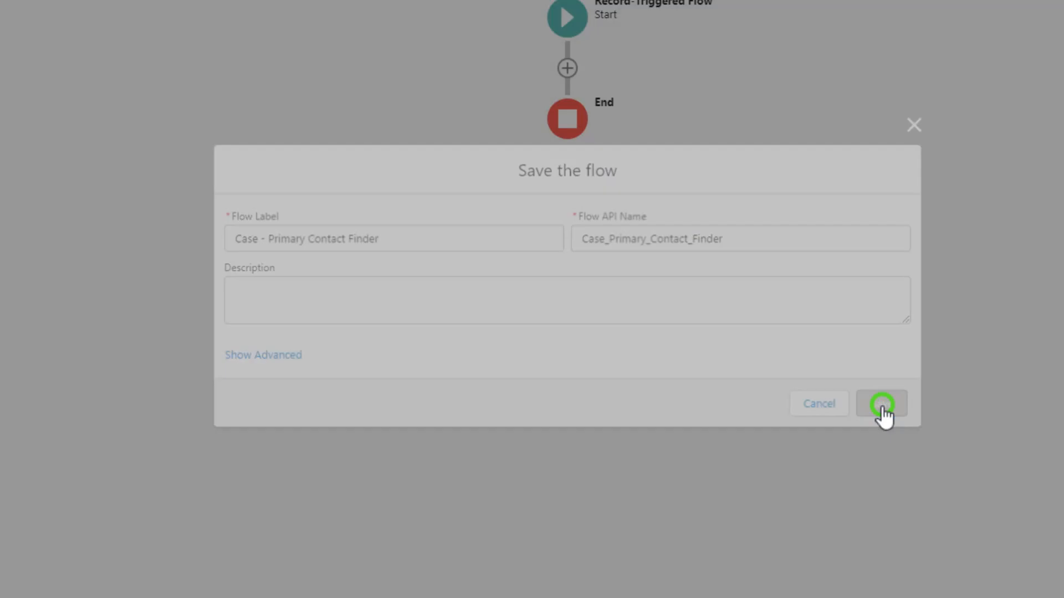
left_click(880, 404)
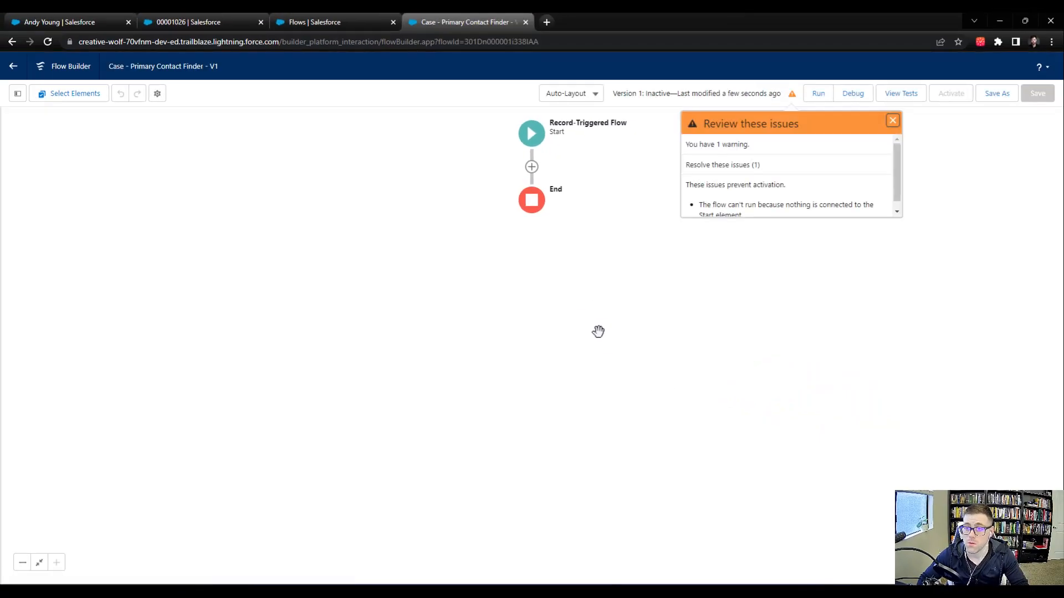
mouse_move(595, 258)
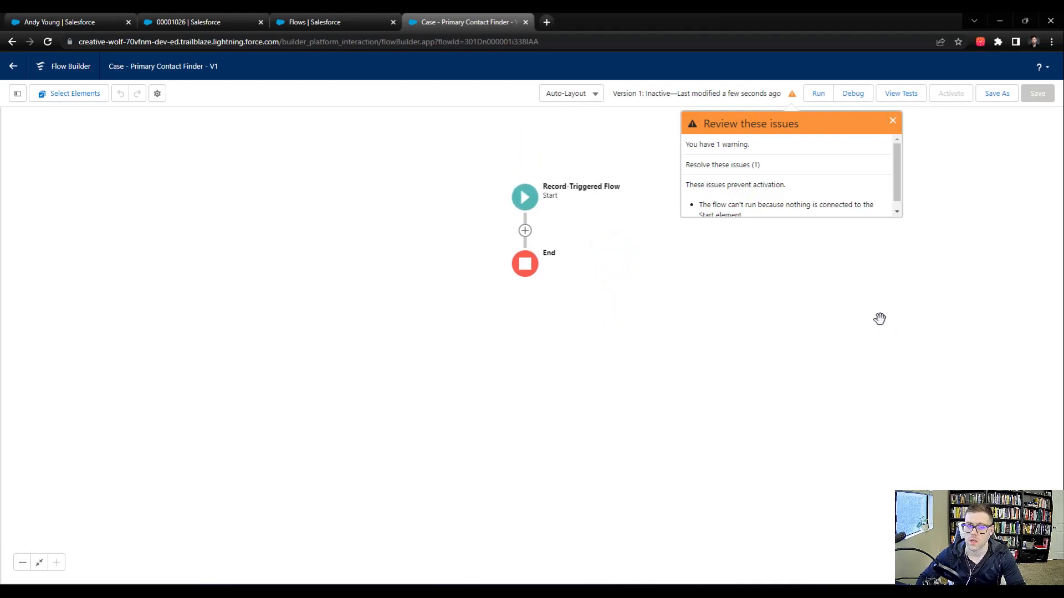
mouse_move(409, 371)
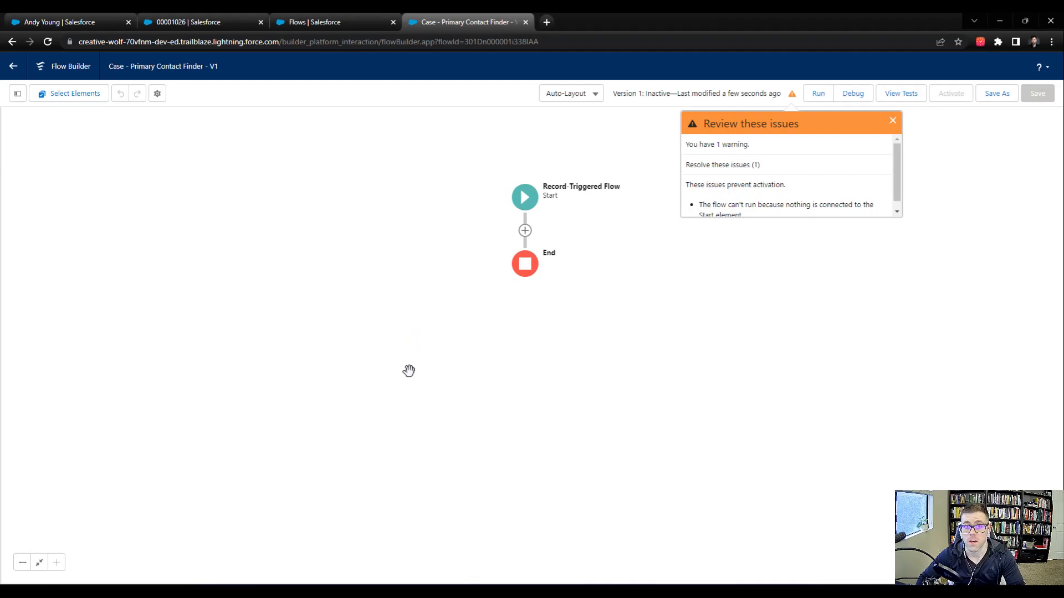